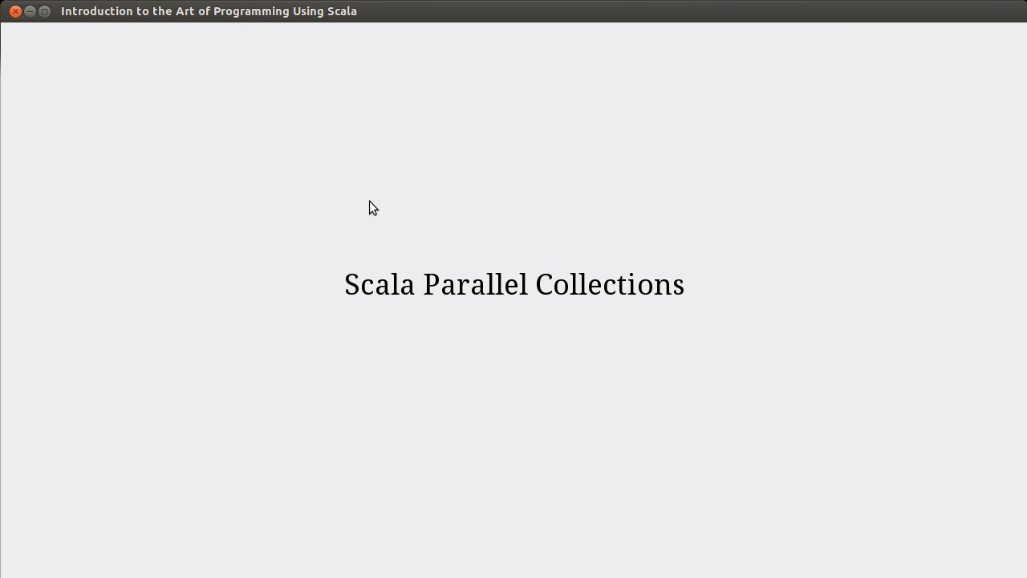
mouse_move(710, 314)
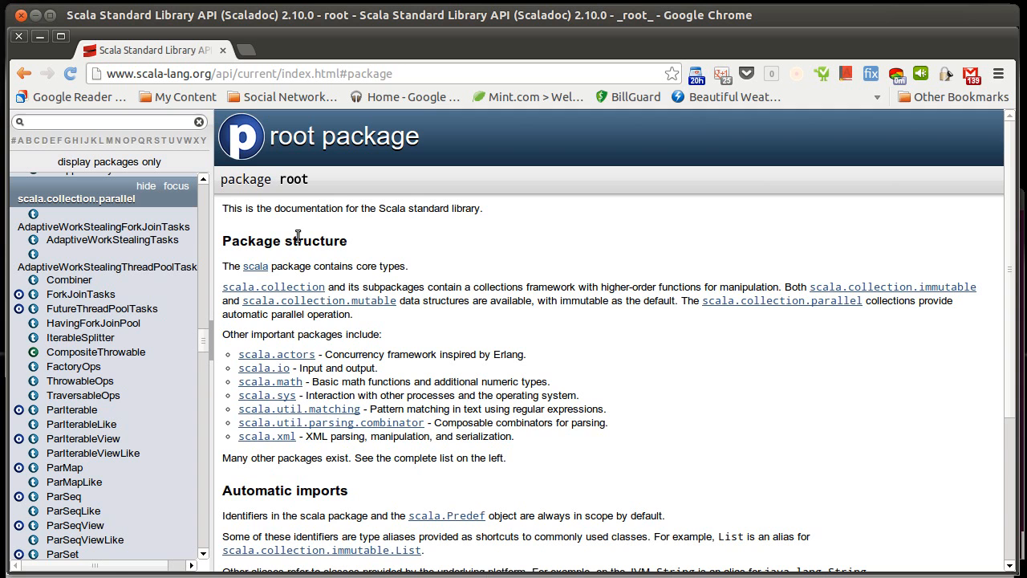
mouse_move(273, 170)
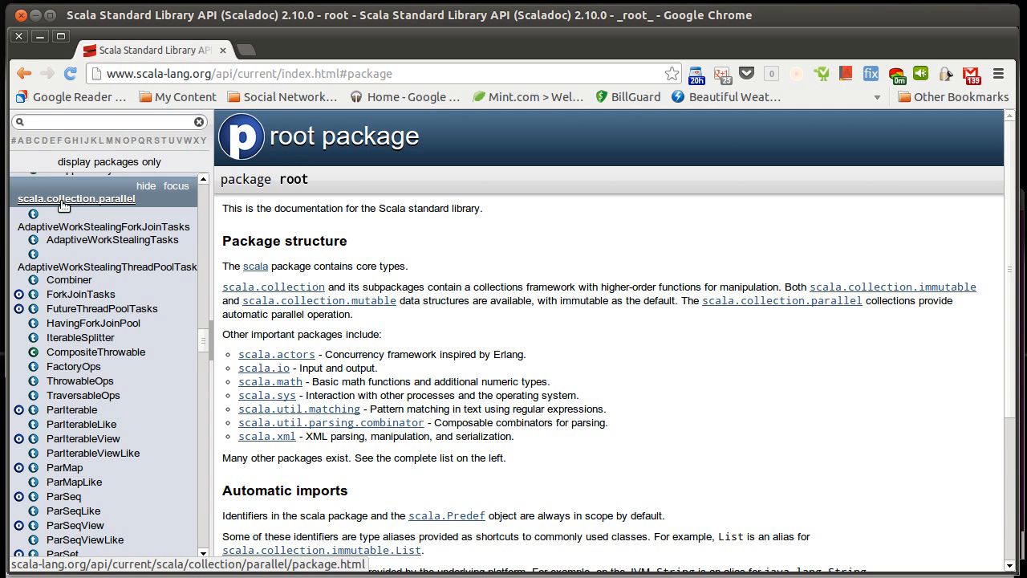
Start the Scala REPL from the Terminal with the scala command
scroll("down", 3)
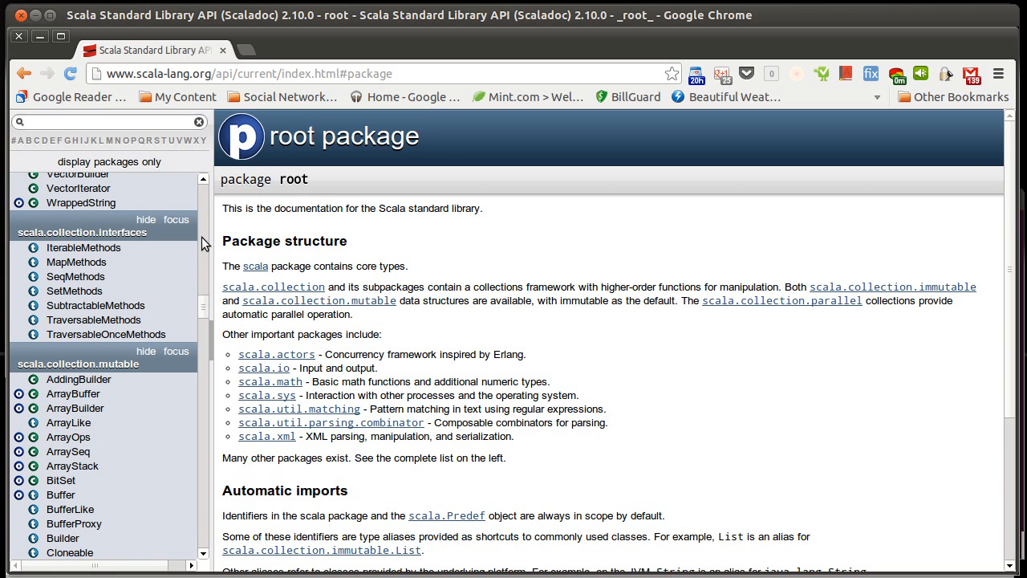
mouse_move(206, 238)
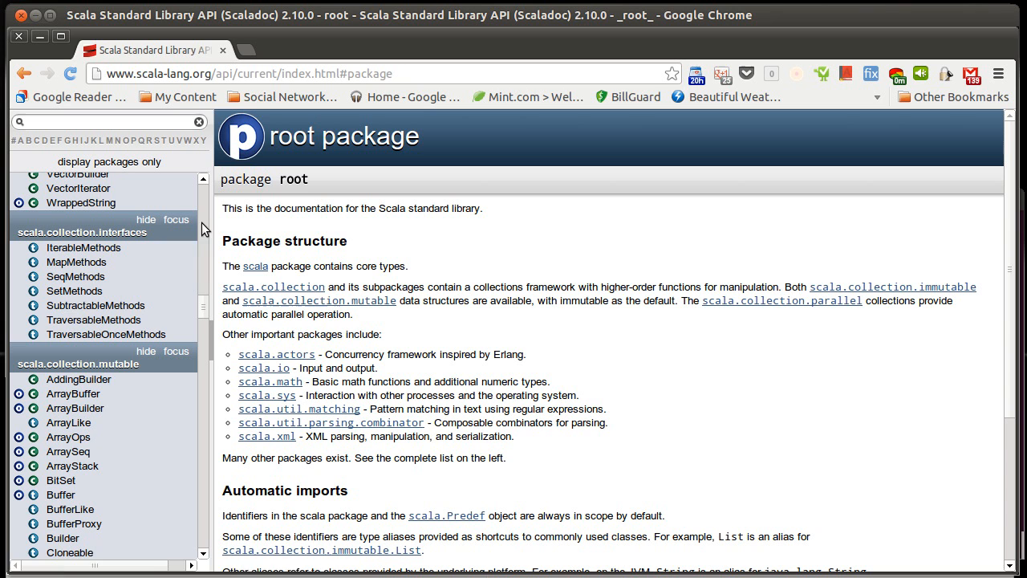
mouse_move(146, 351)
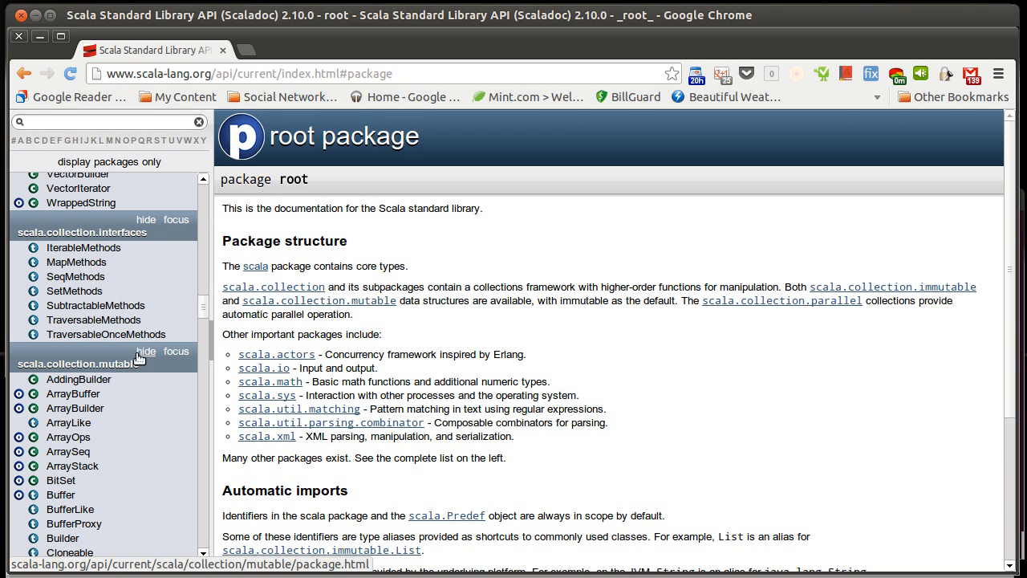
mouse_move(200, 356)
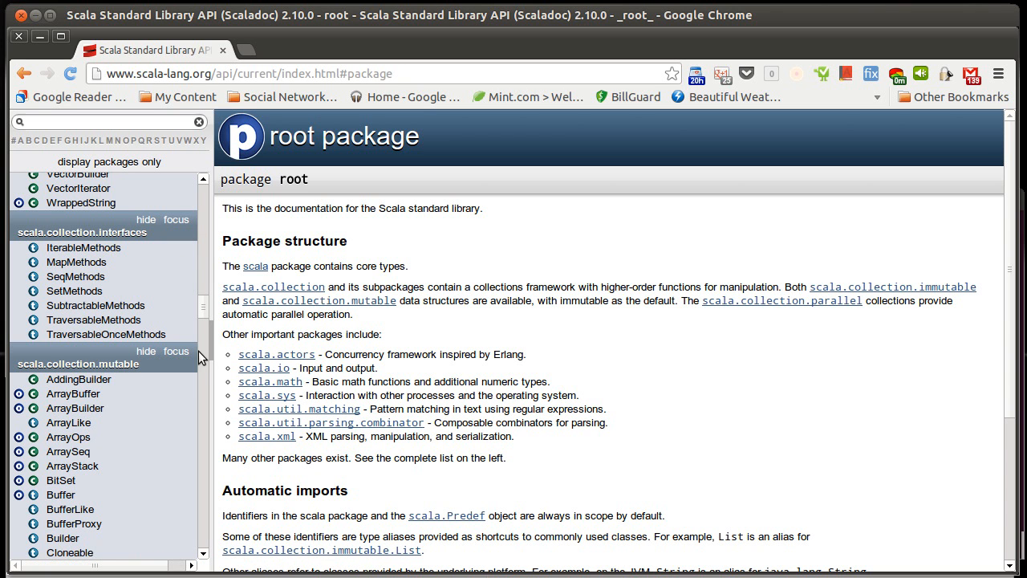
scroll("down", 3)
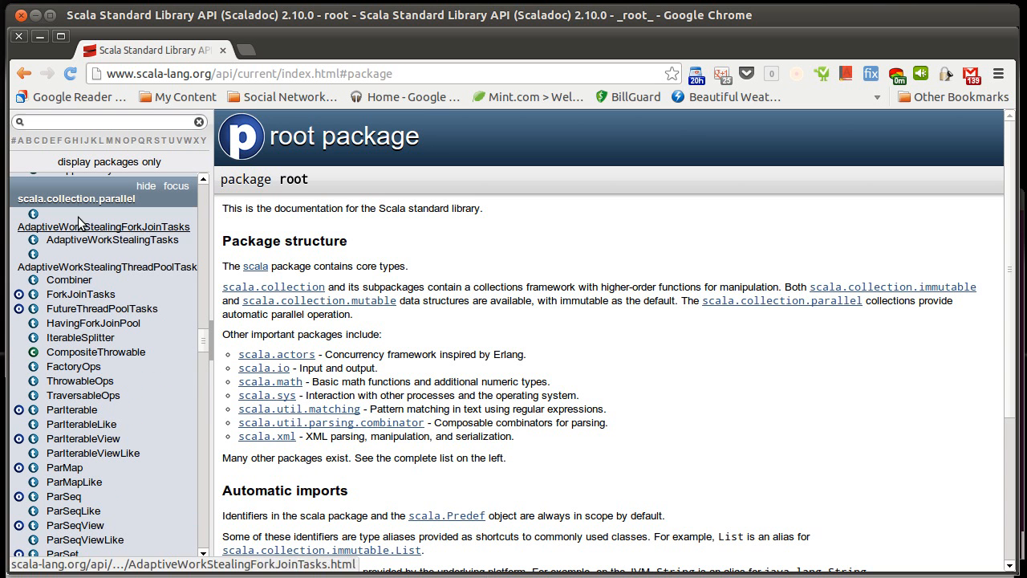
mouse_move(154, 368)
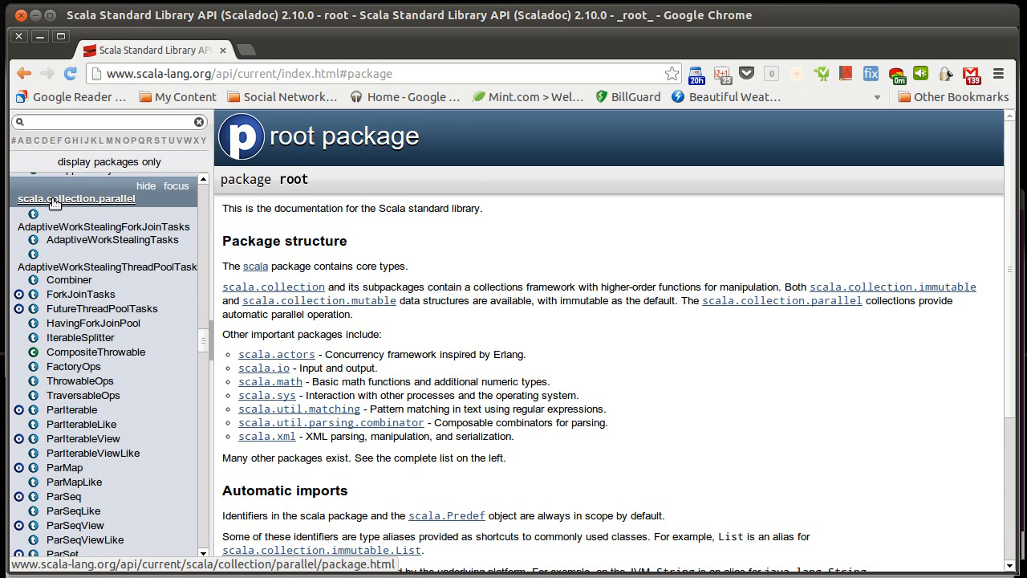
mouse_move(164, 391)
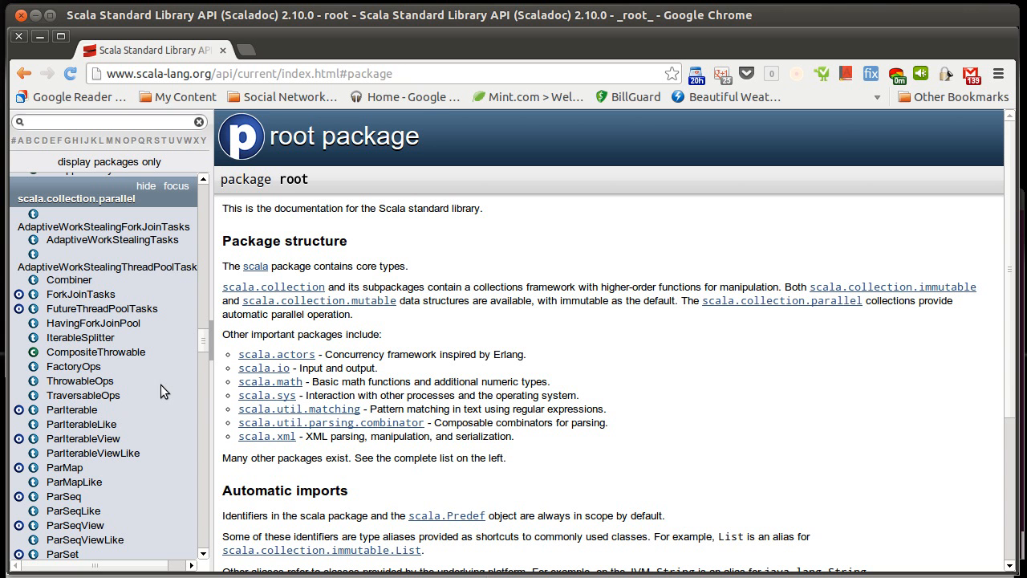
mouse_move(181, 475)
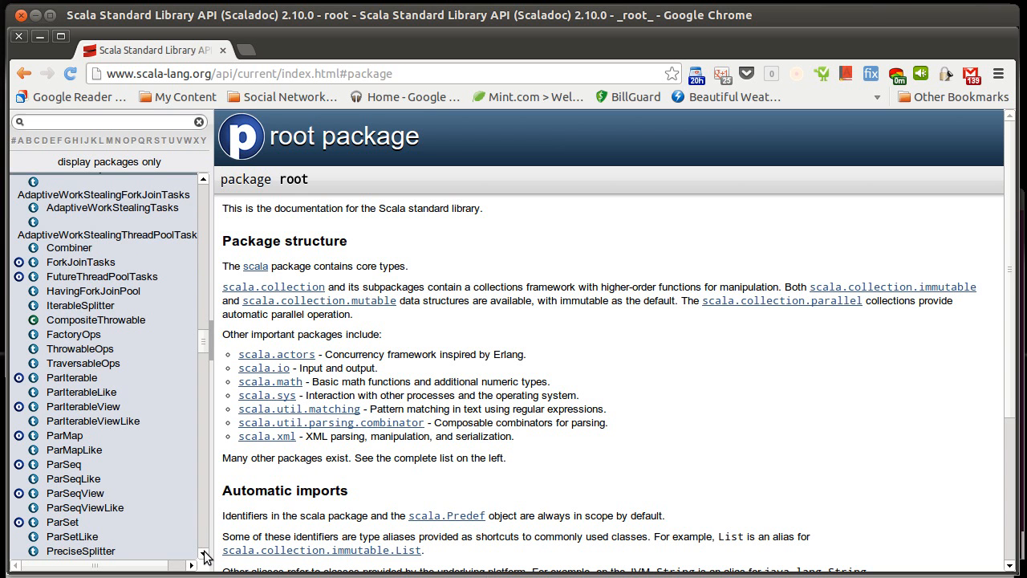
scroll("down", 3)
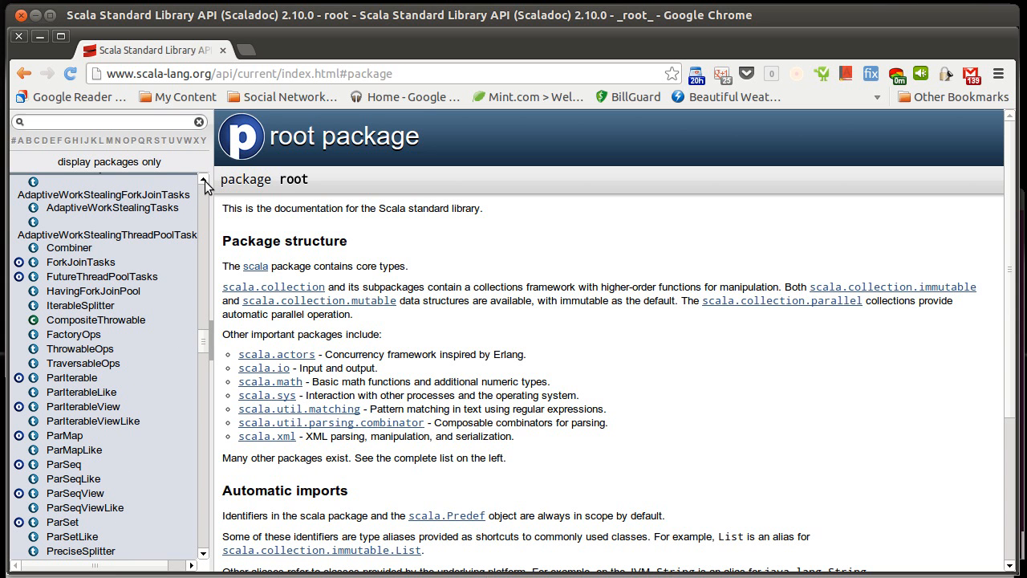
mouse_move(35, 22)
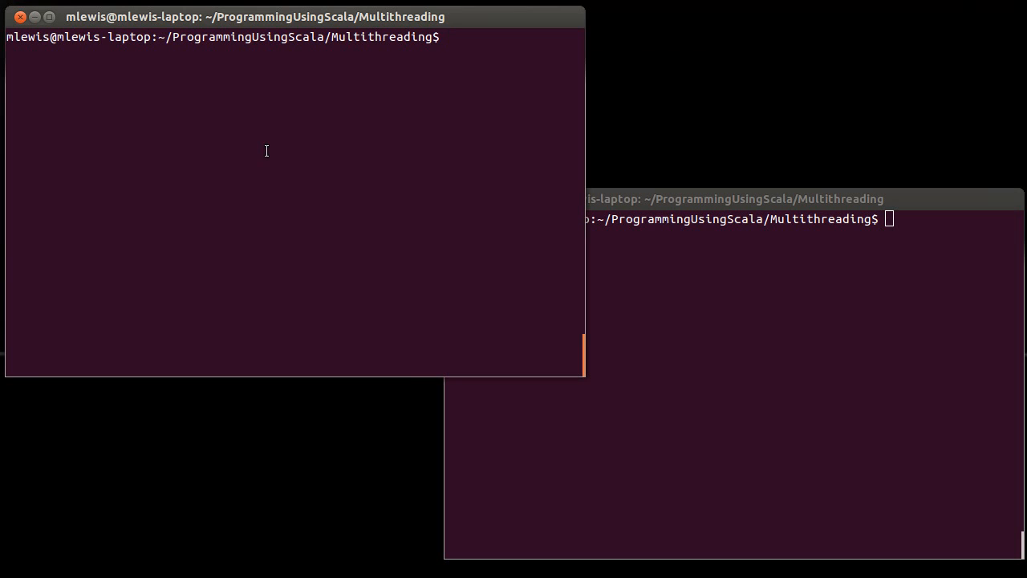
type("scala")
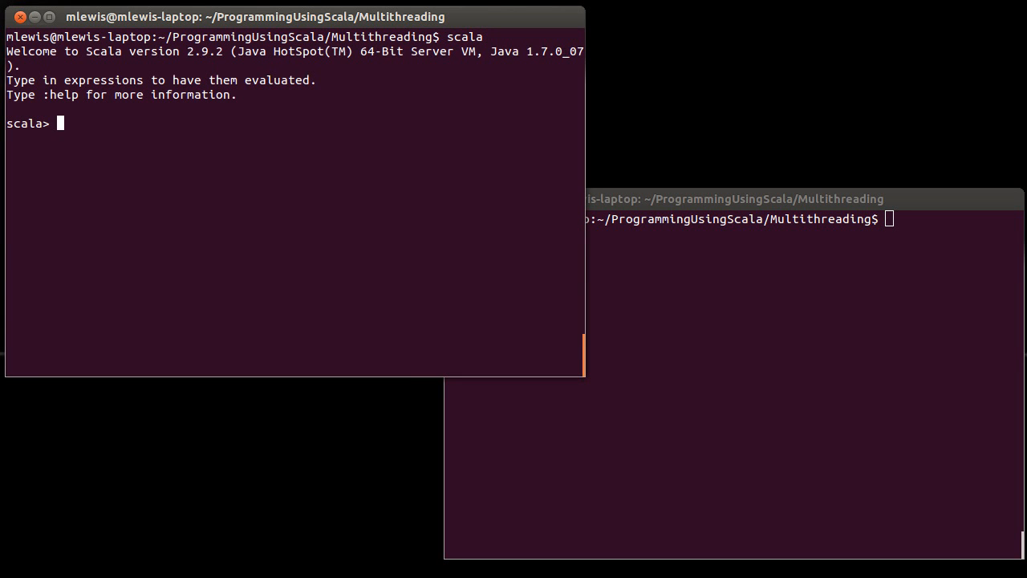
Evaluate (1 to 100).par, yielding a ParRange 1 to 100 as res0, and highlight ParRange
type("(1 to 100")
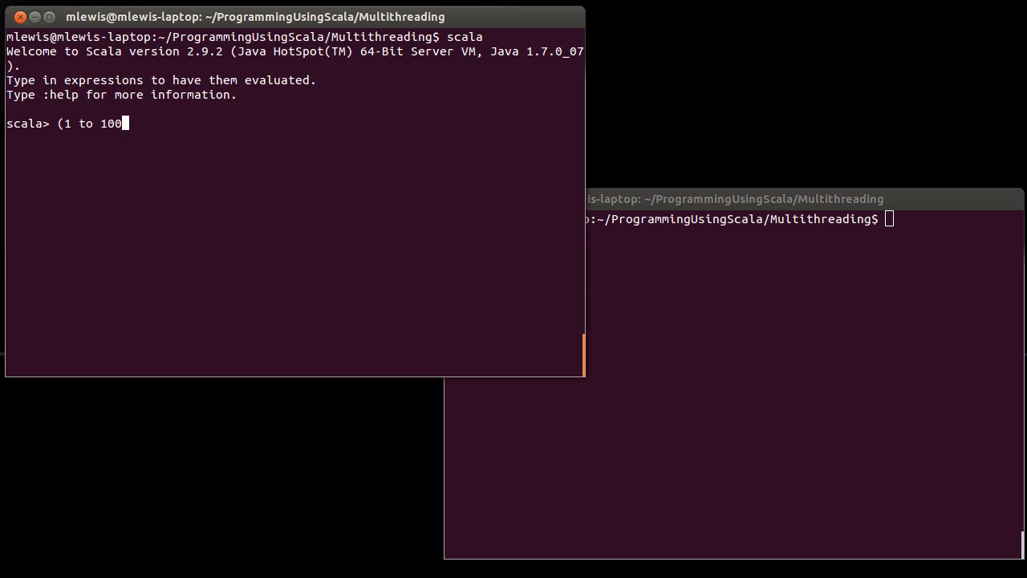
type(").par")
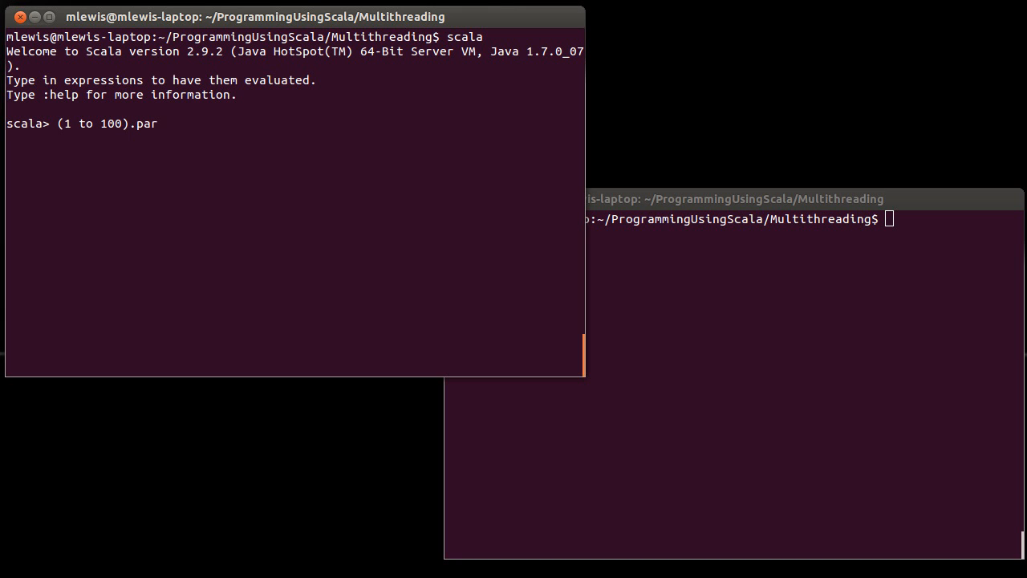
key("Return")
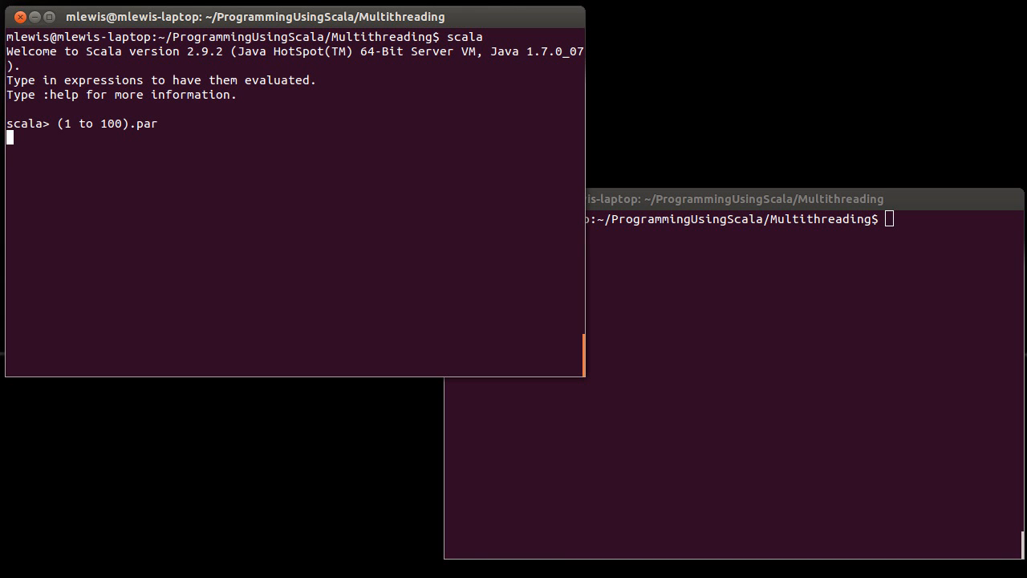
key("Return")
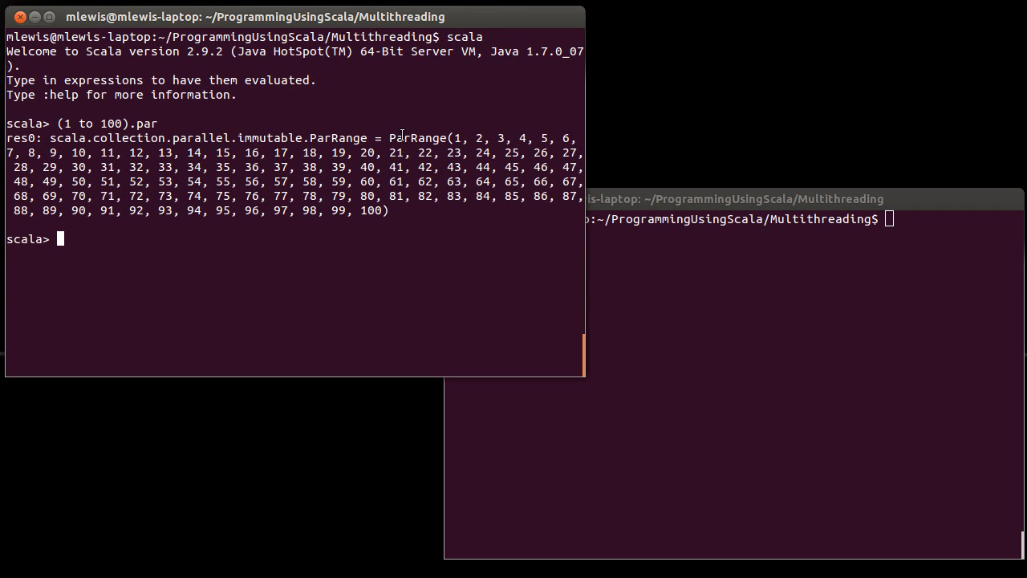
double_click(417, 138)
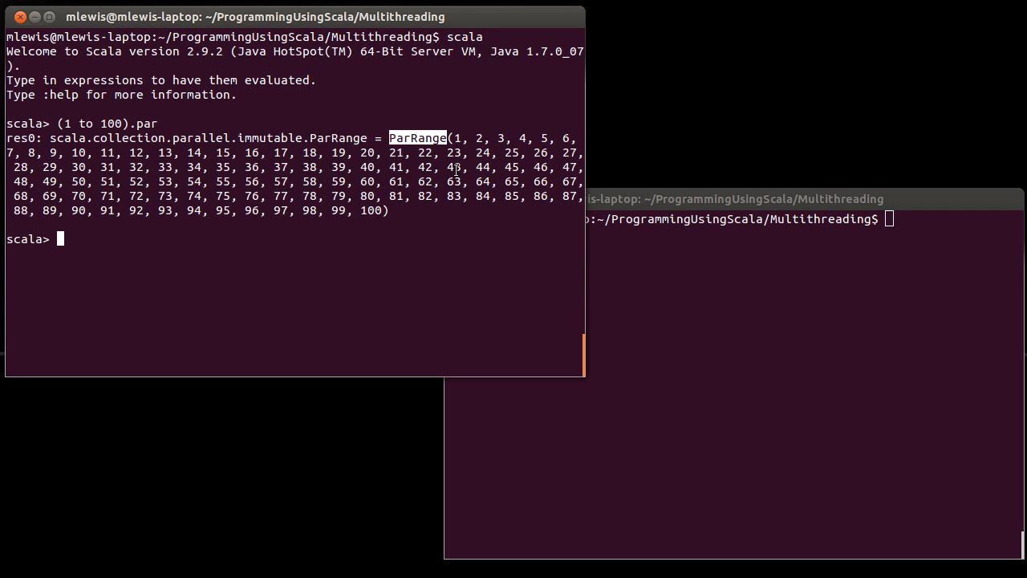
mouse_move(416, 276)
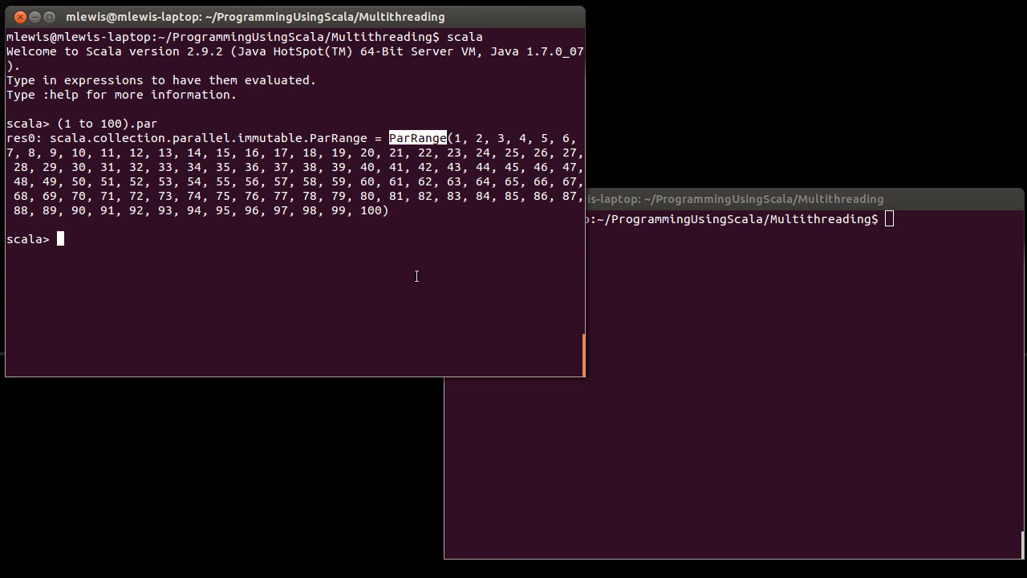
mouse_move(409, 289)
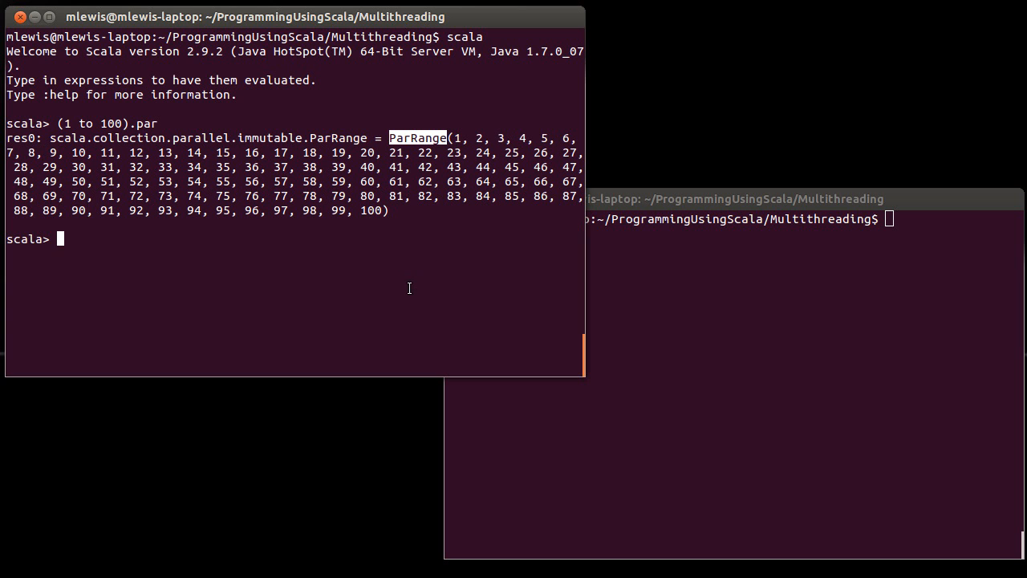
Evaluate (1 to 100).par.foreach(println), printing the range's numbers one per line
type("(1 to 100).par")
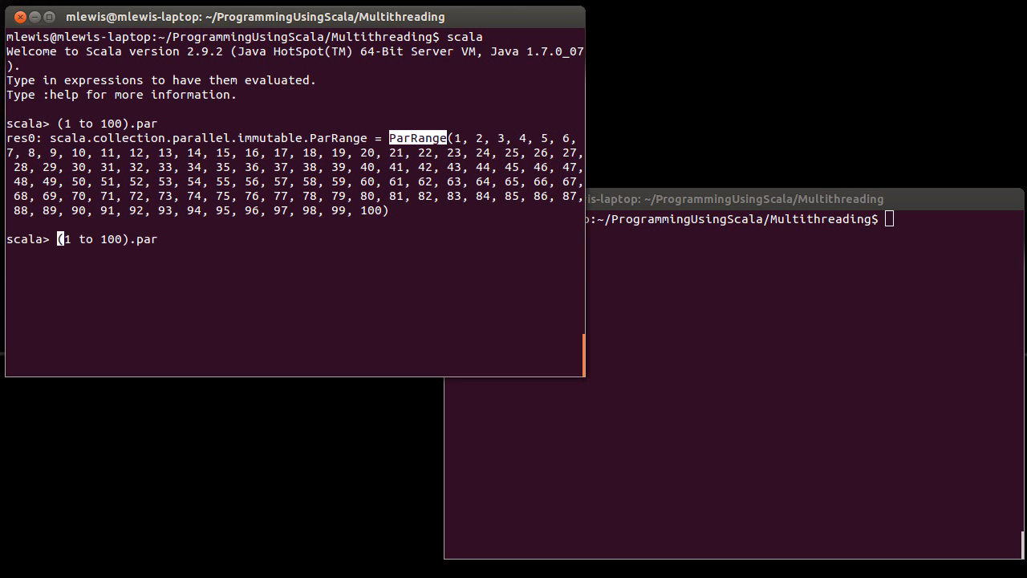
type("4")
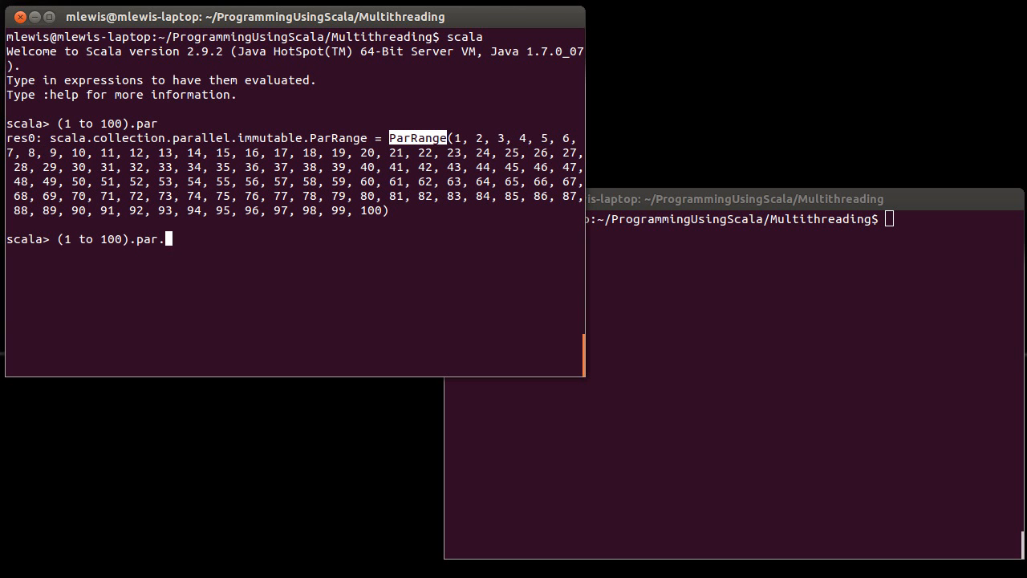
type("foreach")
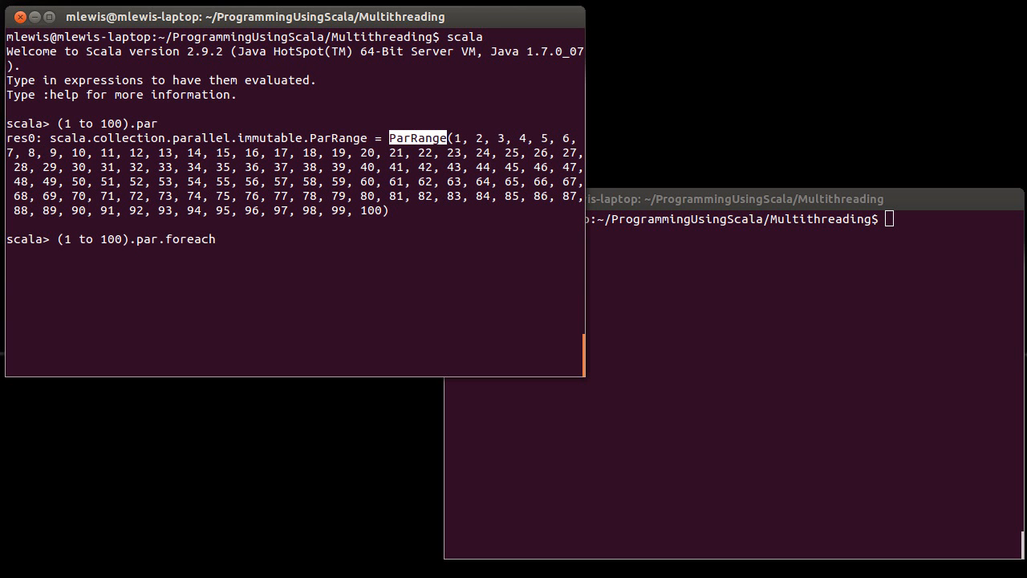
type("(println)")
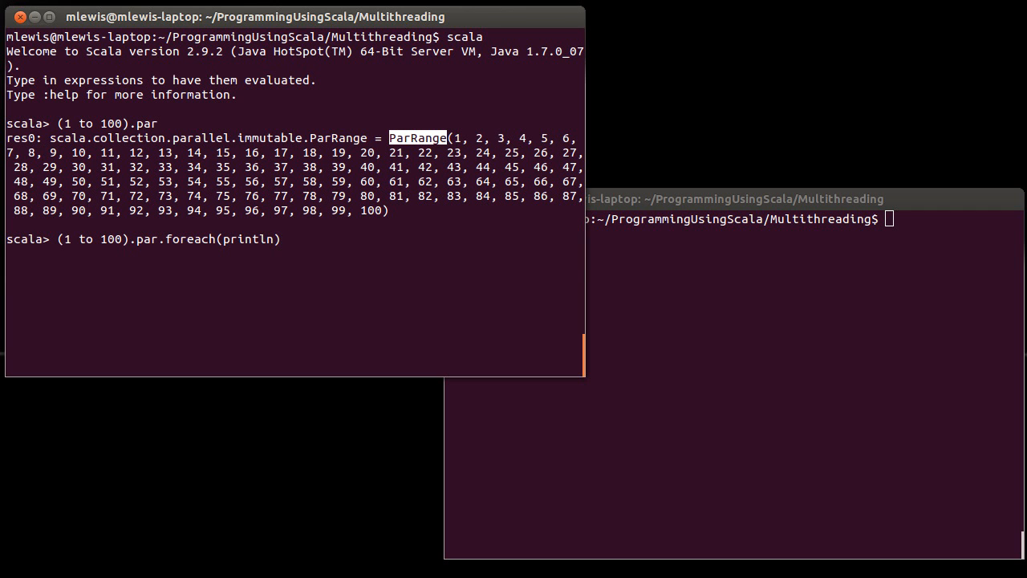
key("Return")
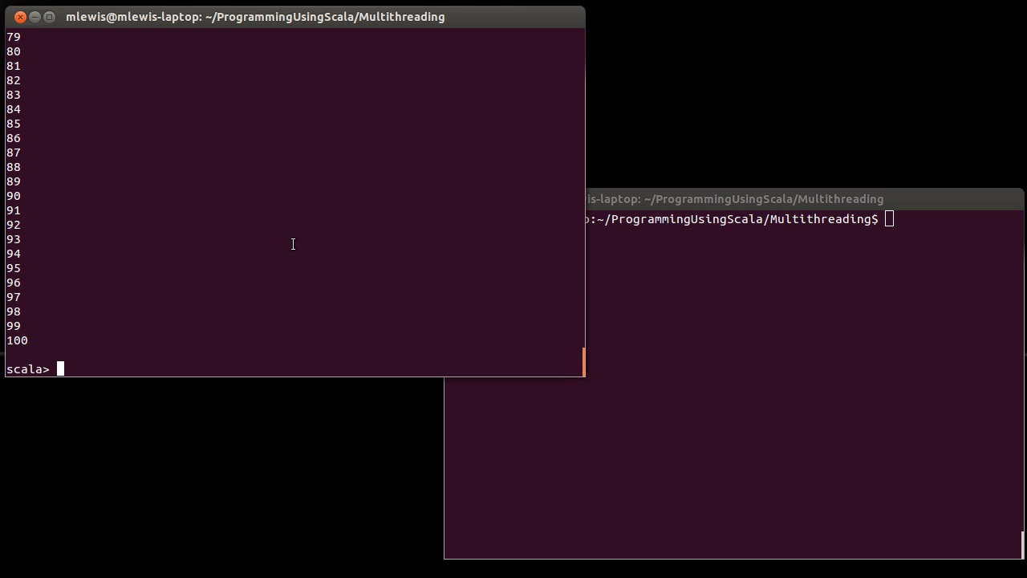
mouse_move(212, 188)
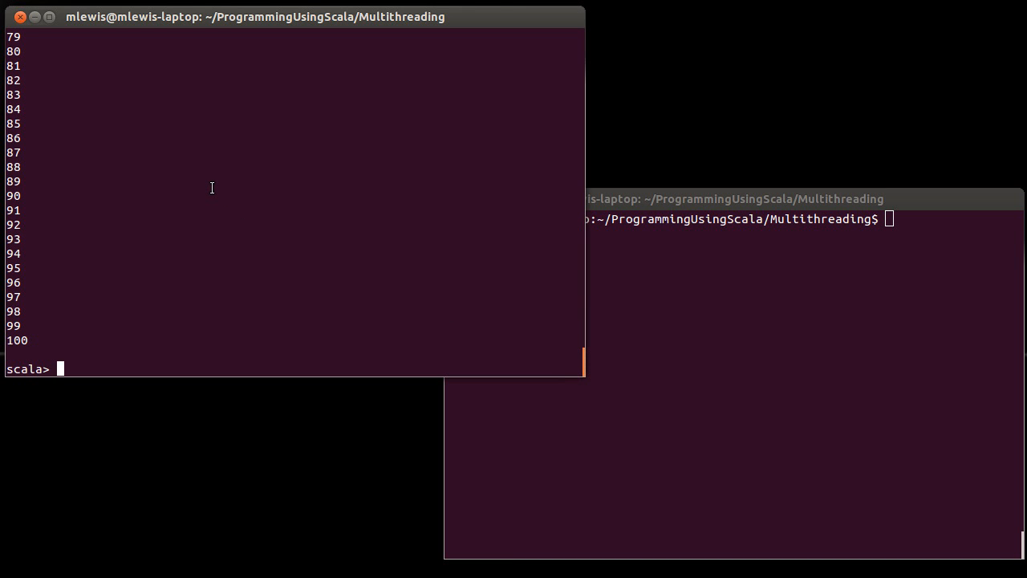
Define val p = (1 to 100).par, then convert Array(1,2,3) with .par to see its parallel type
type("(1 to 100).par")
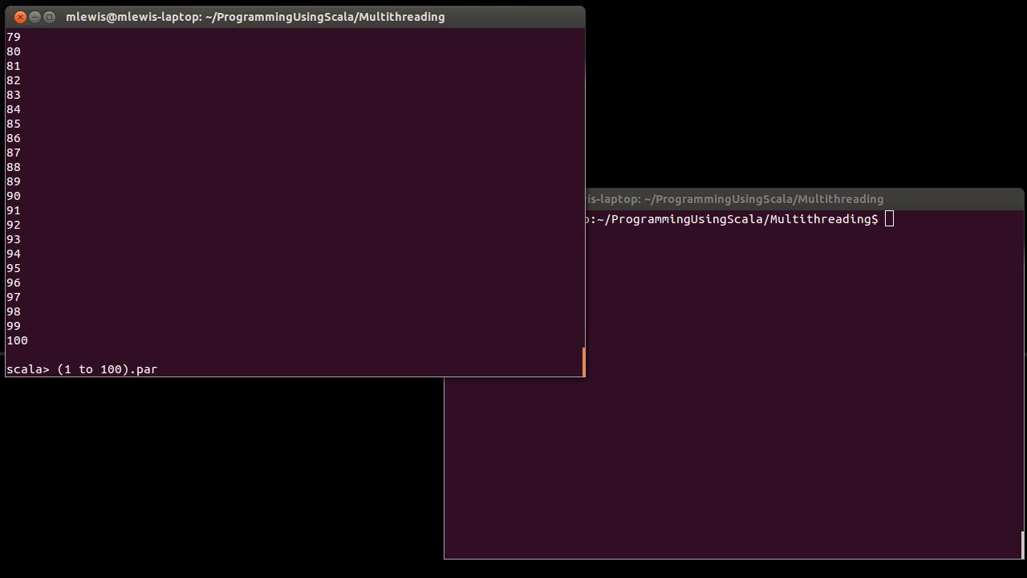
type("val")
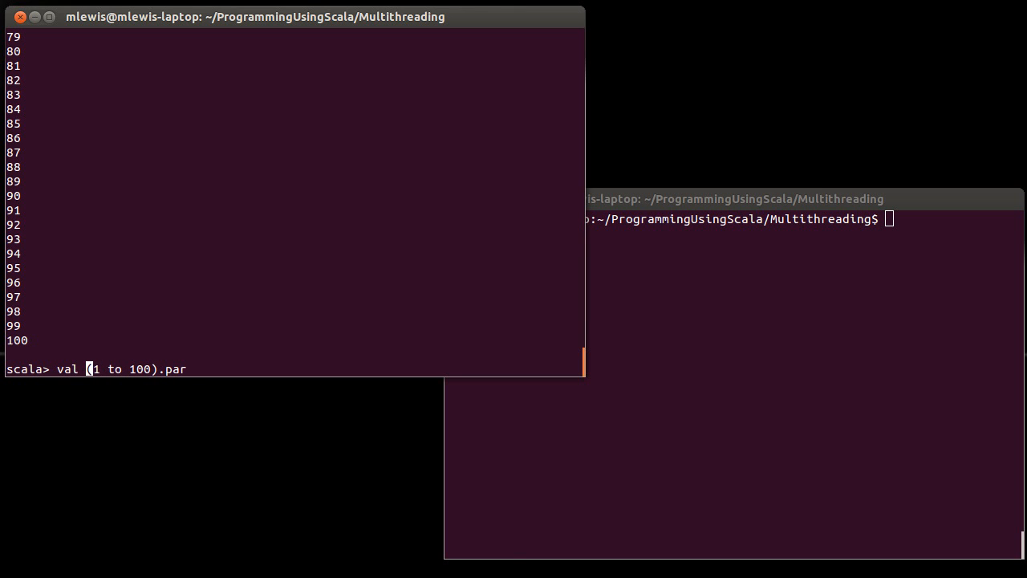
type(" p =")
key("Return")
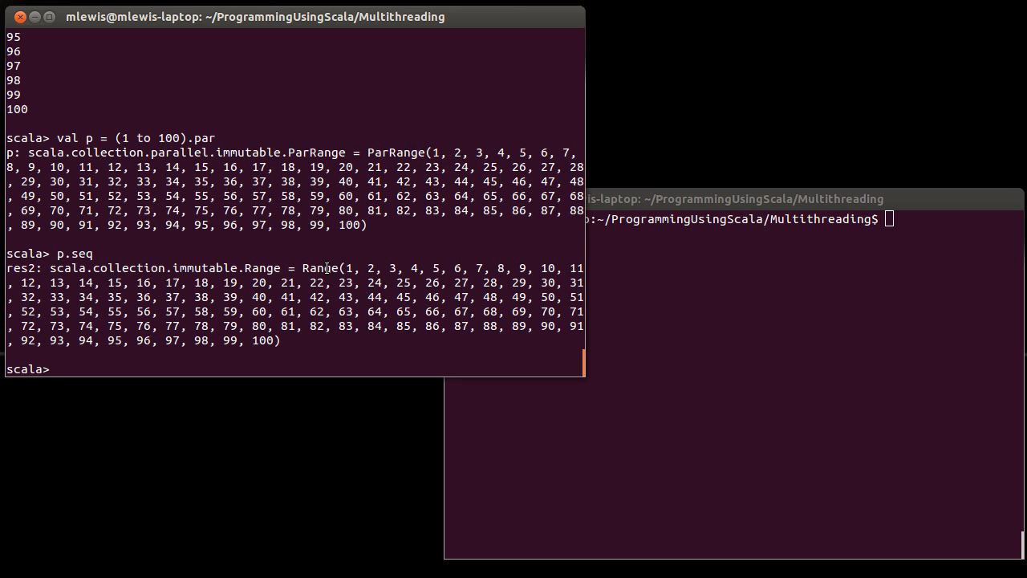
type("Array")
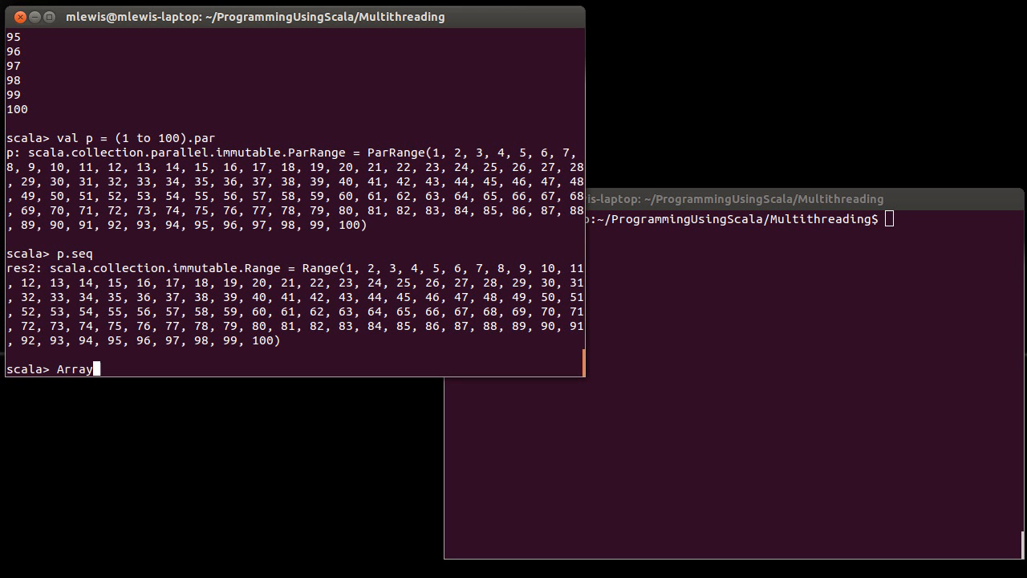
type("(1,2,3)")
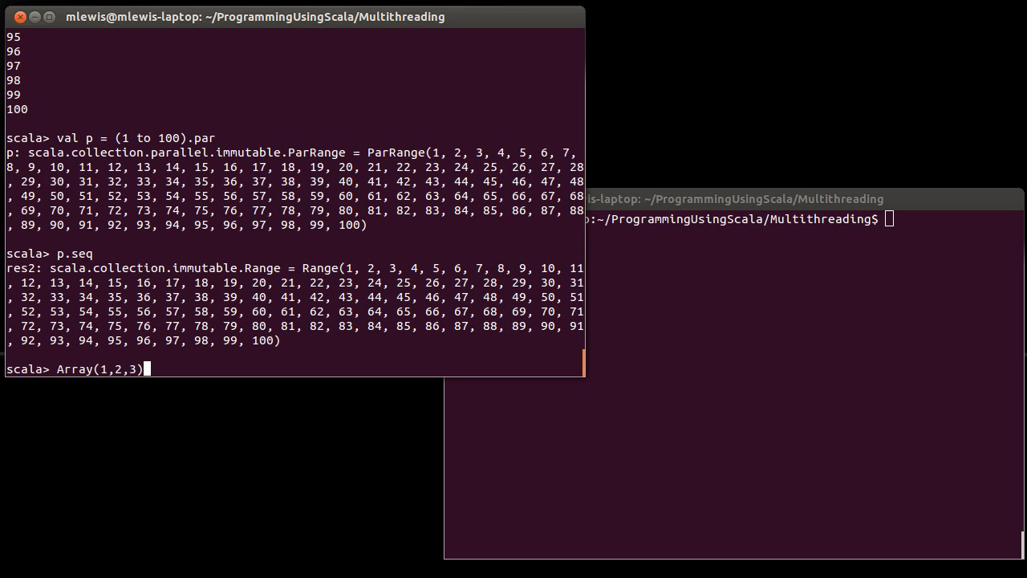
type(".par")
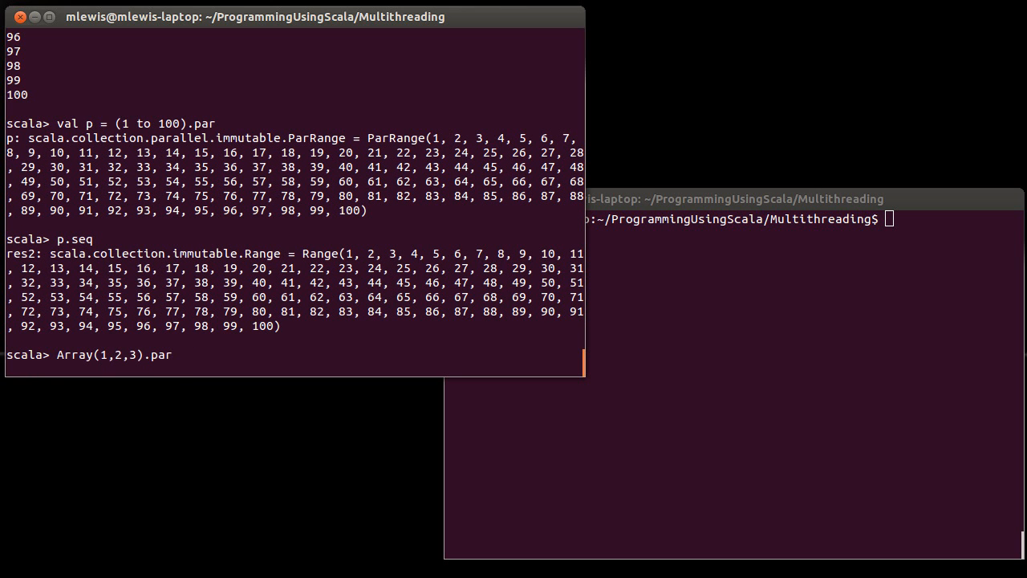
key("Return")
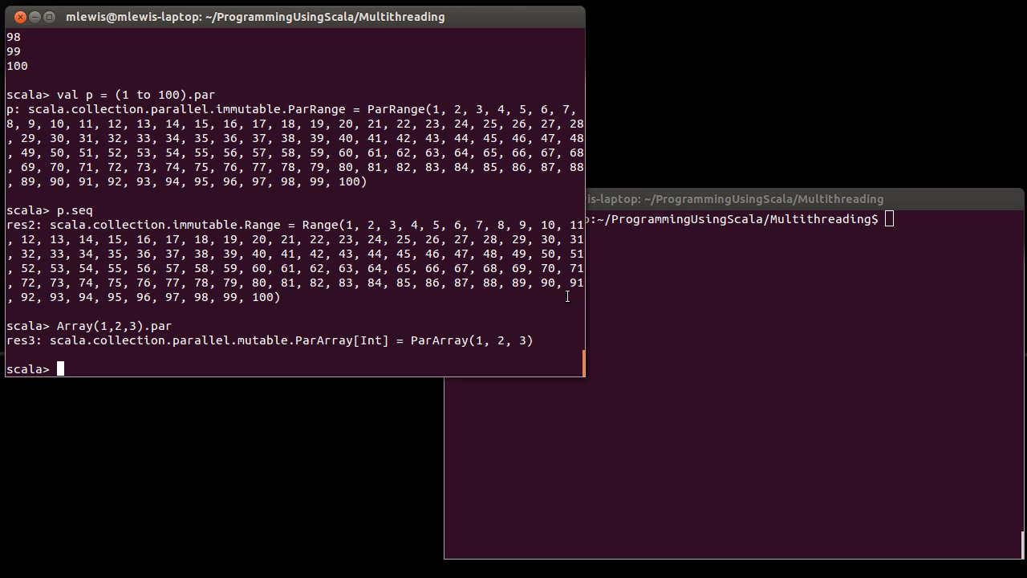
Convert List(1,2,3) and Vector(1,2,3) with .par, each becoming a ParVector
type("Array(1,2,3).par")
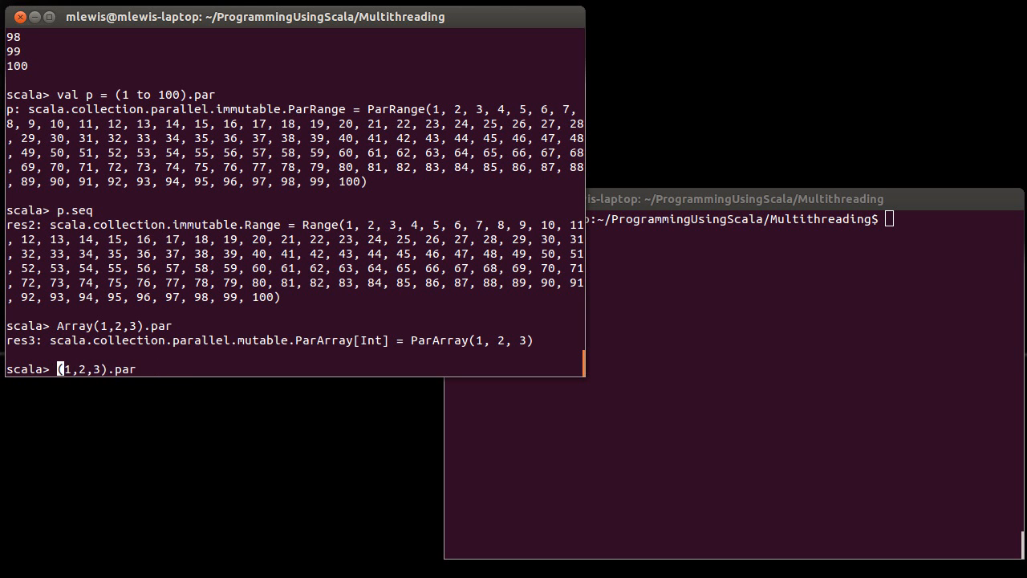
type("List")
key("Return")
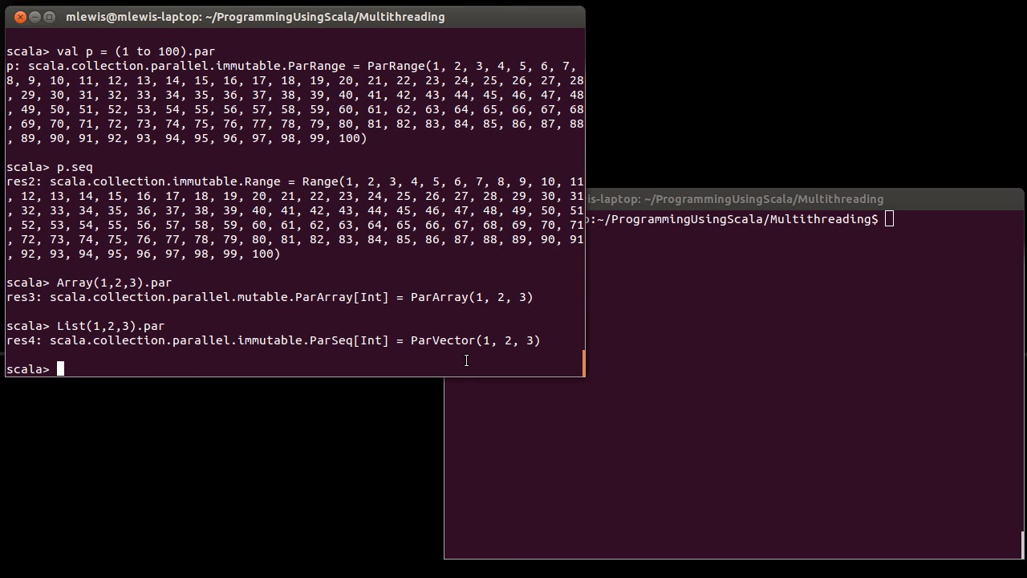
mouse_move(449, 356)
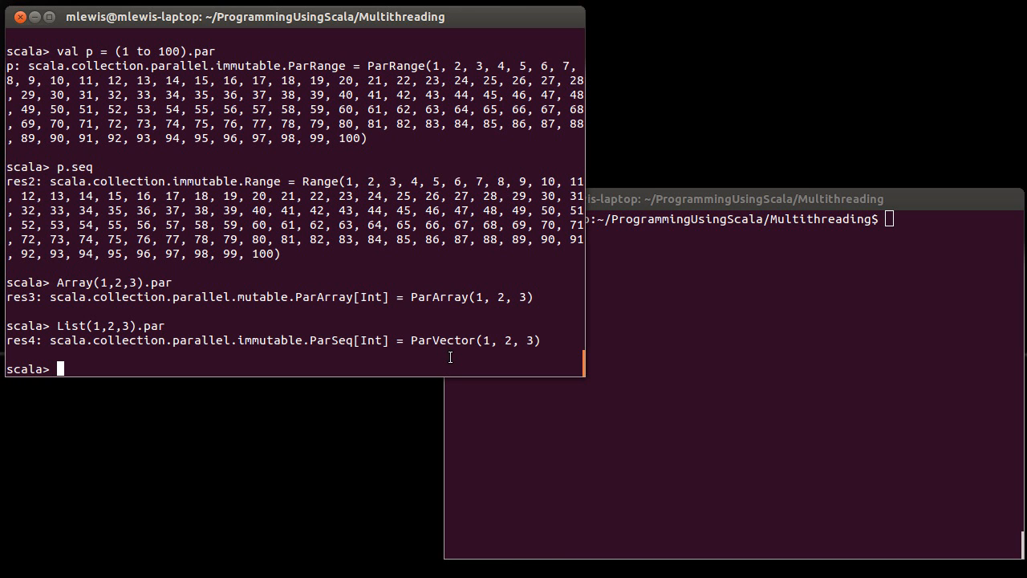
mouse_move(67, 324)
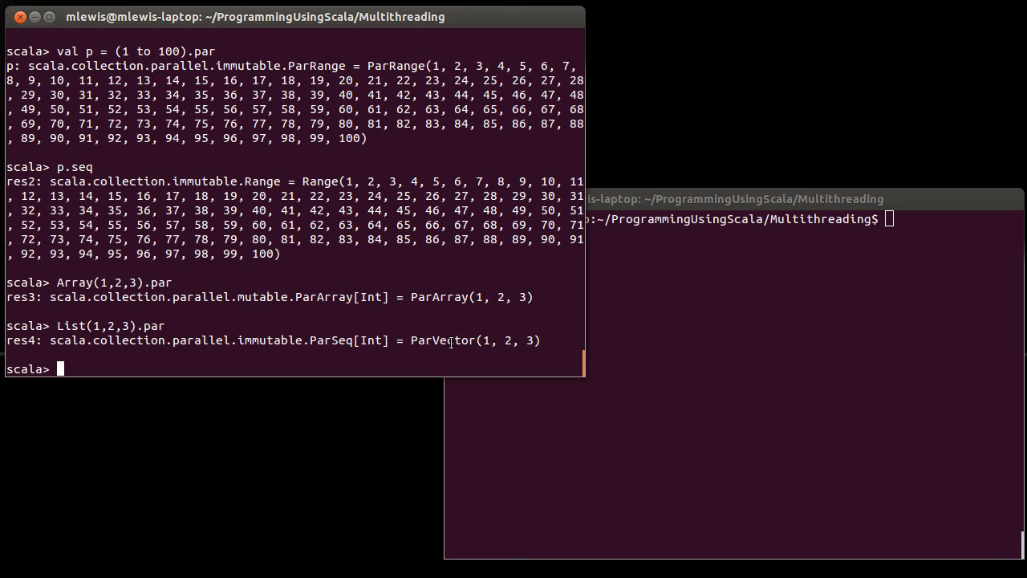
mouse_move(437, 340)
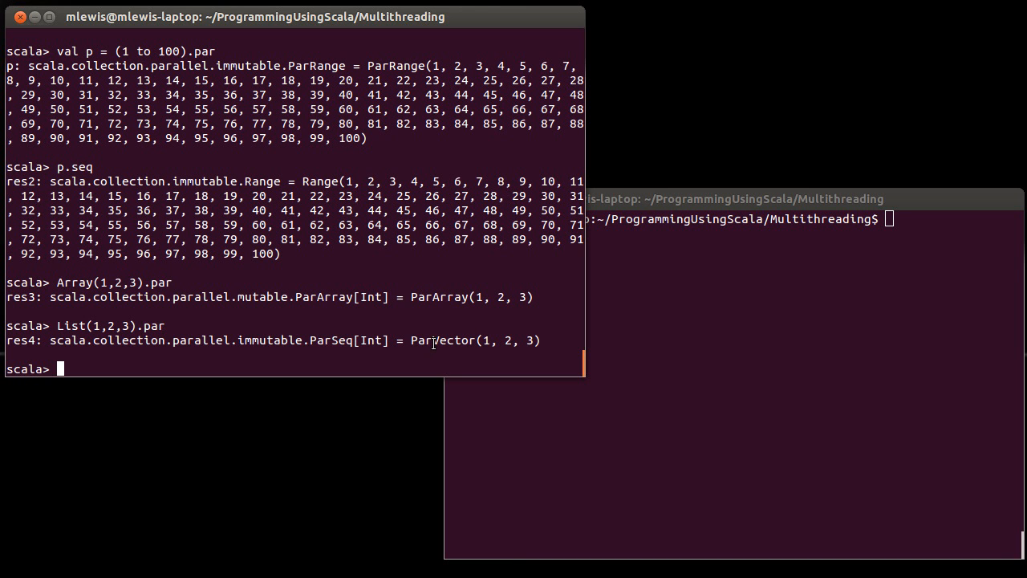
type("Vec")
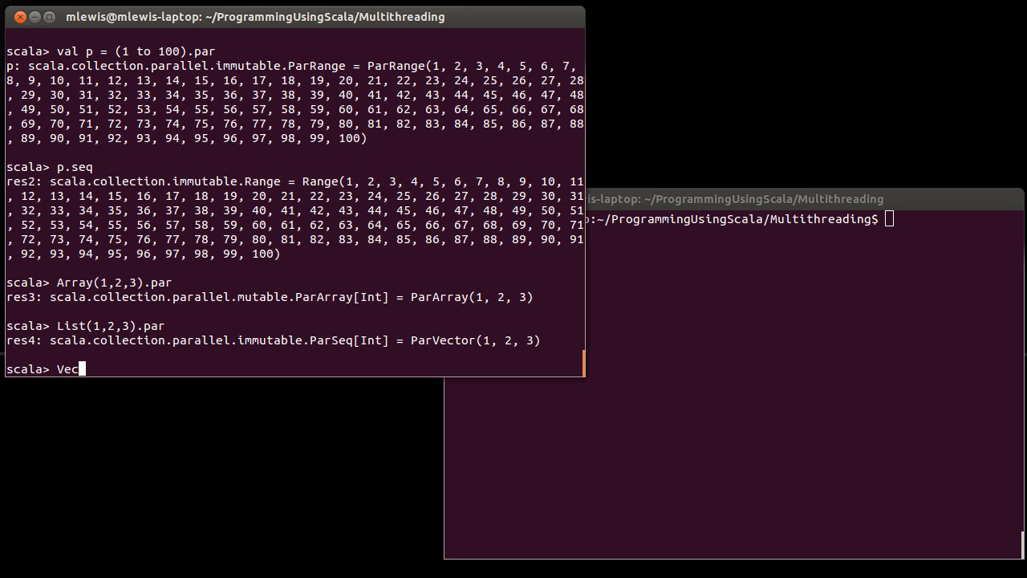
type("tor(1,")
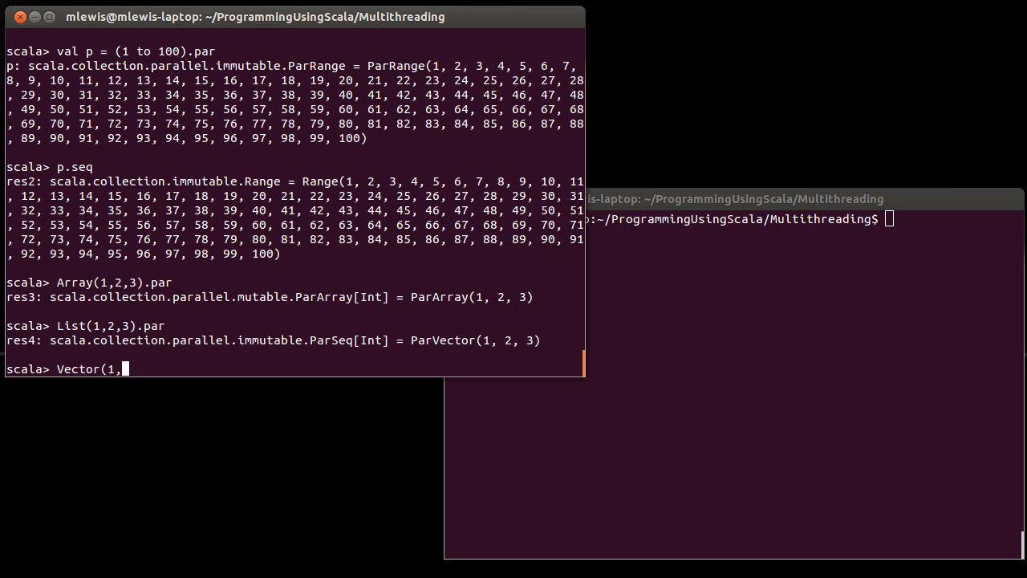
key("Return")
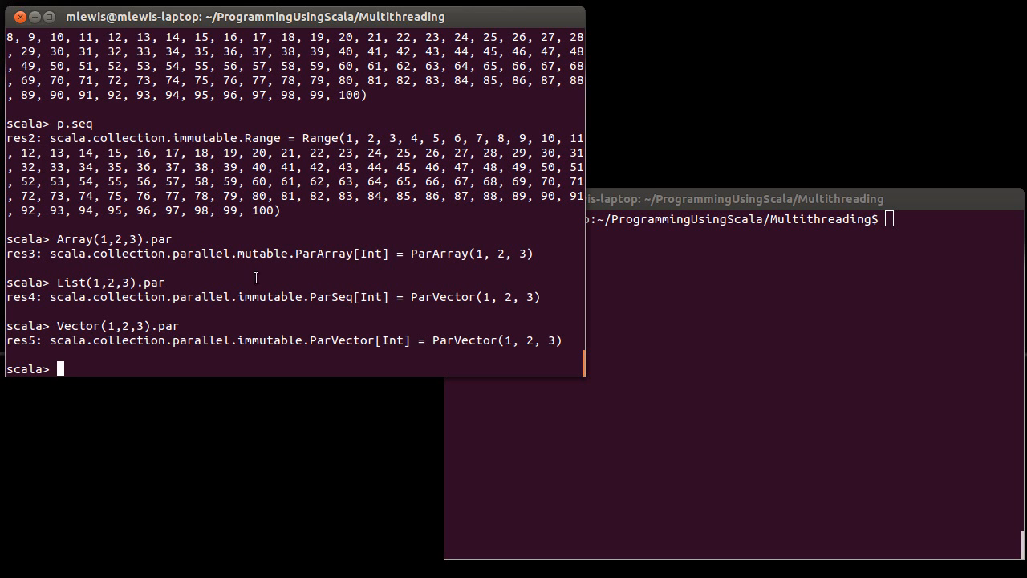
mouse_move(467, 328)
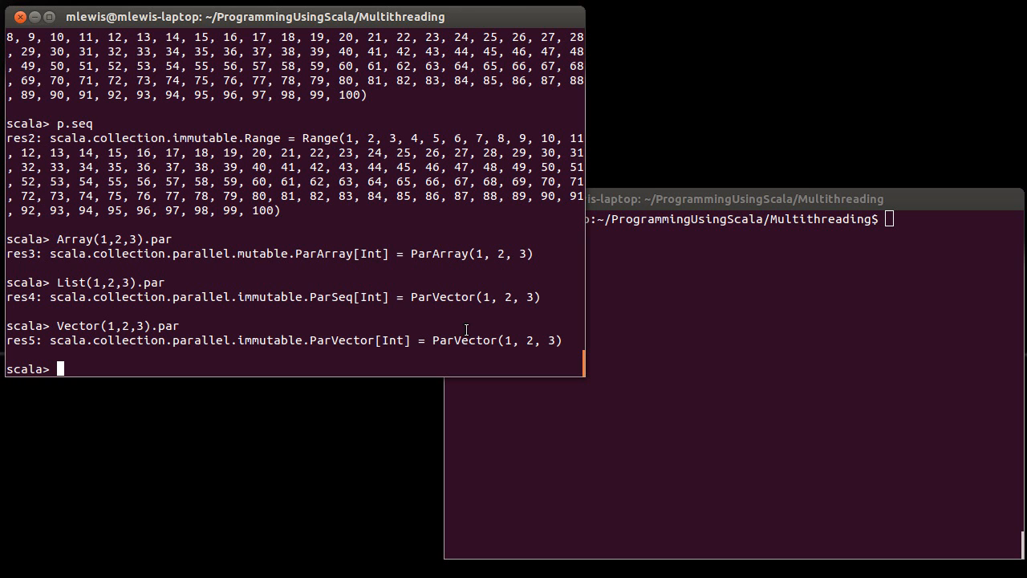
mouse_move(241, 286)
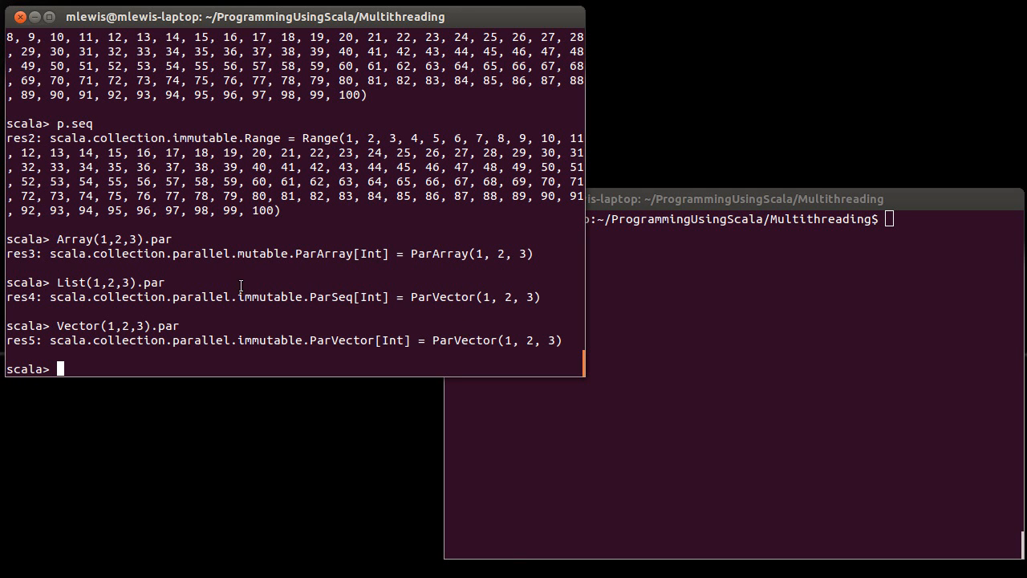
mouse_move(88, 281)
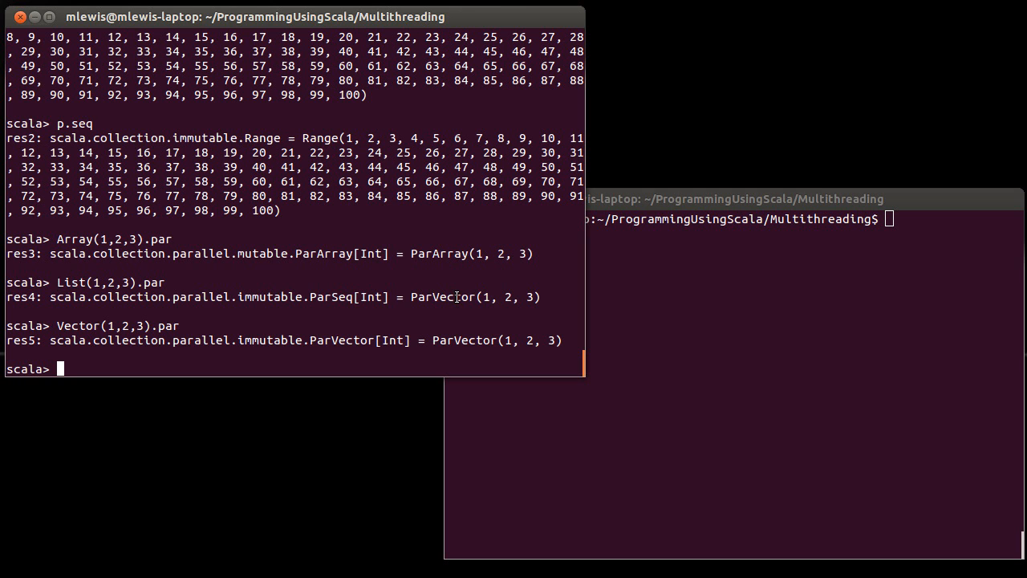
mouse_move(169, 272)
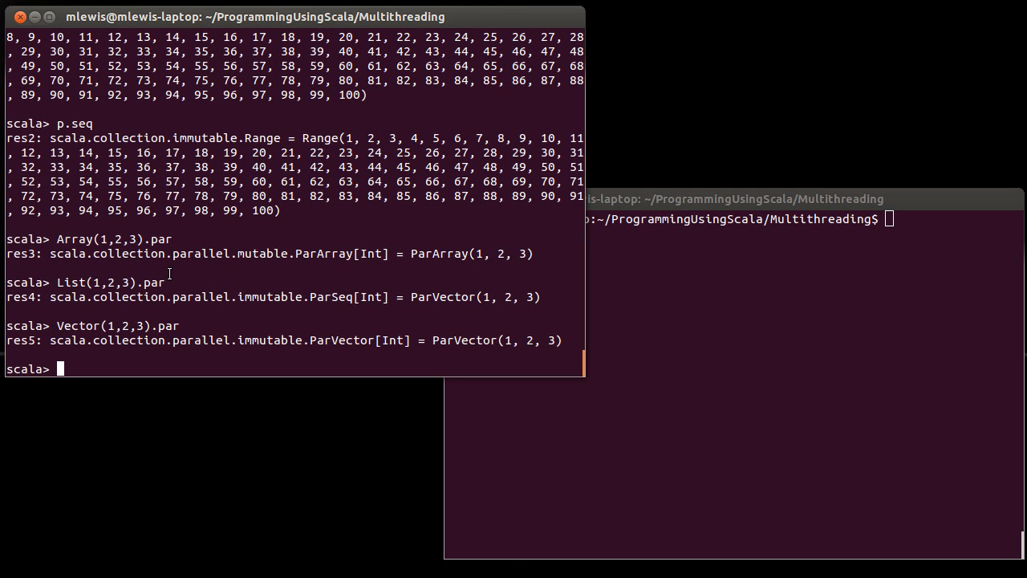
mouse_move(99, 292)
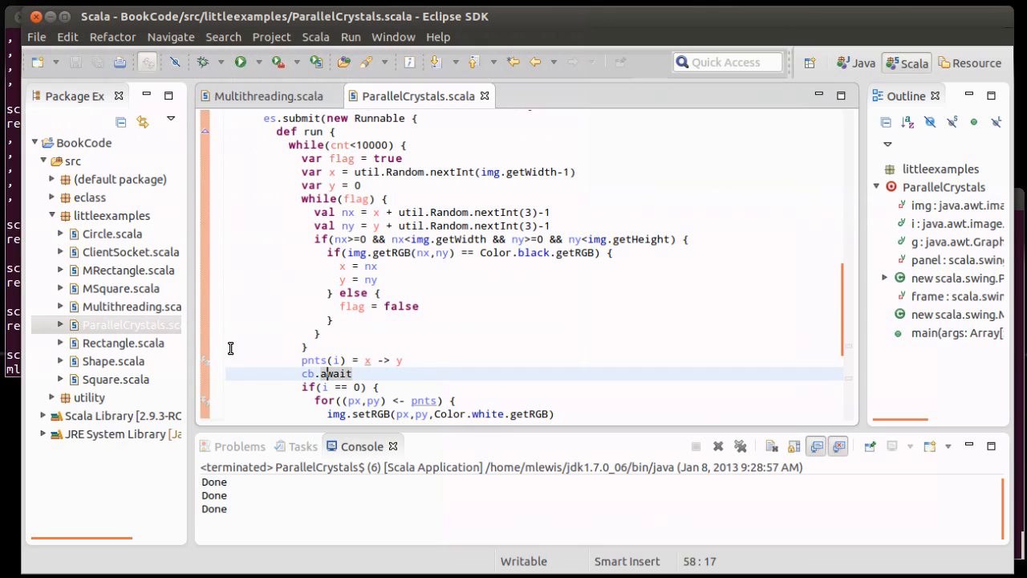
Show Multithreading.scala and place the cursor on the empty line above calcFibWithExecutor
left_click(257, 96)
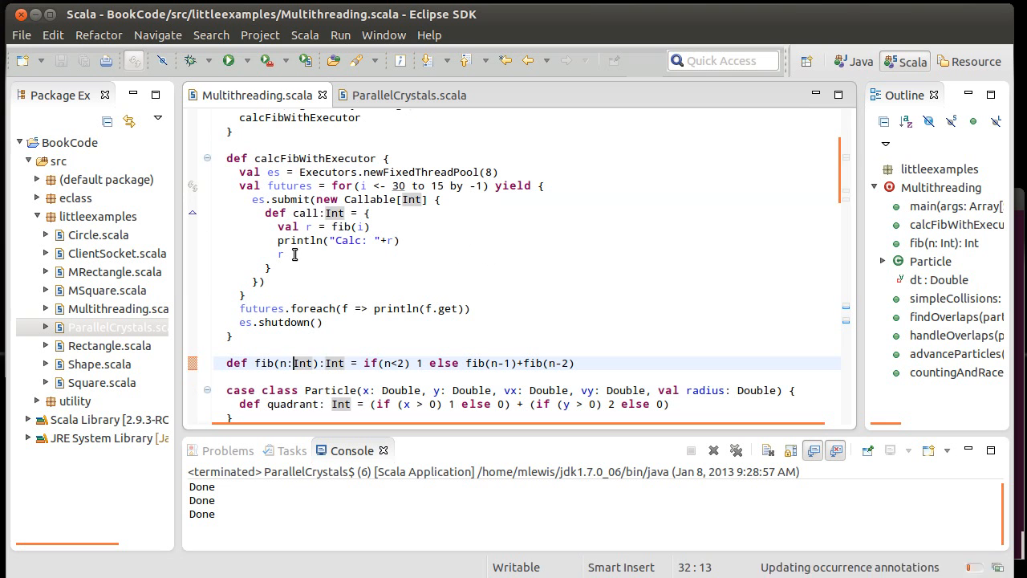
left_click(443, 362)
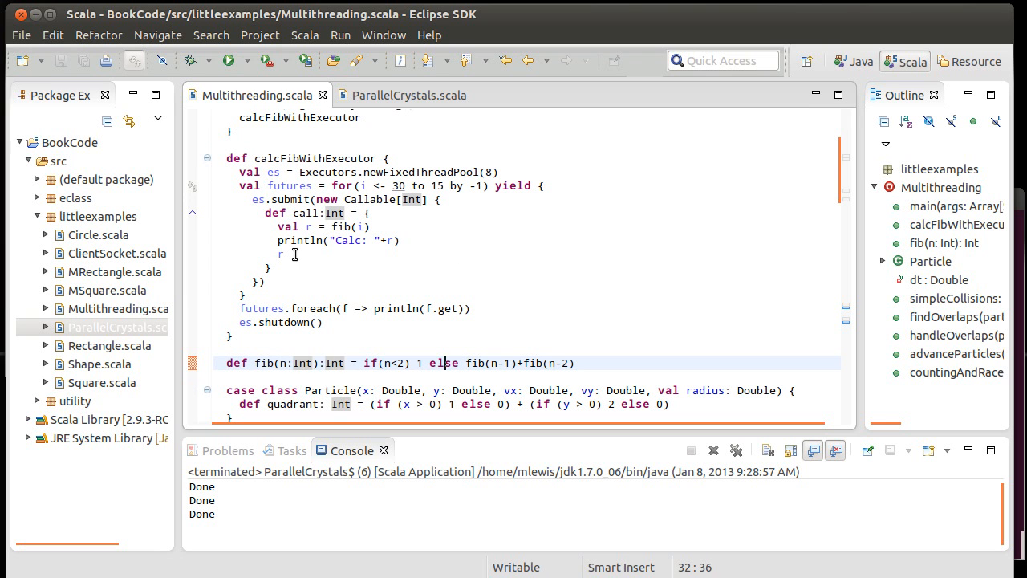
left_click(247, 295)
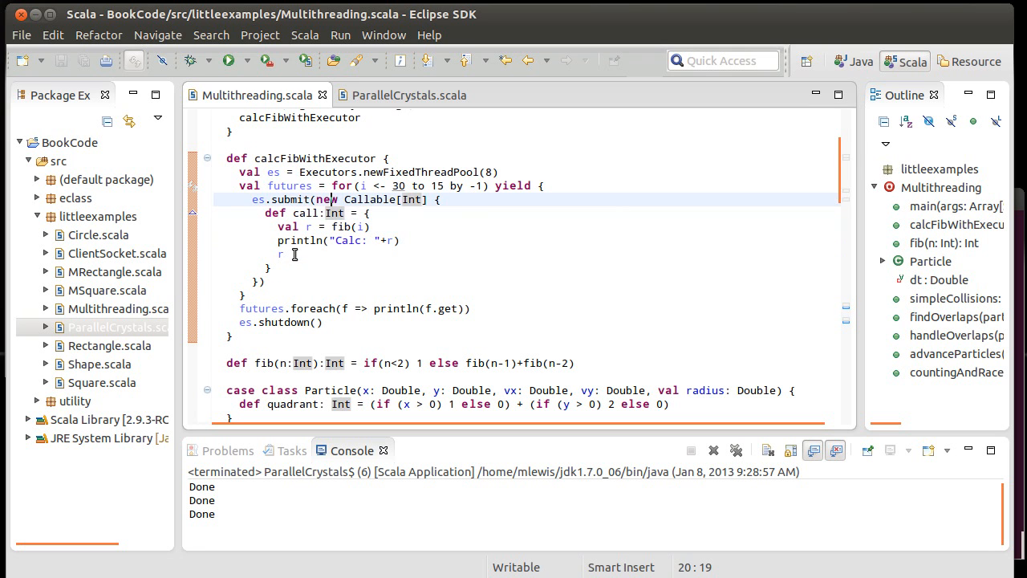
left_click(329, 308)
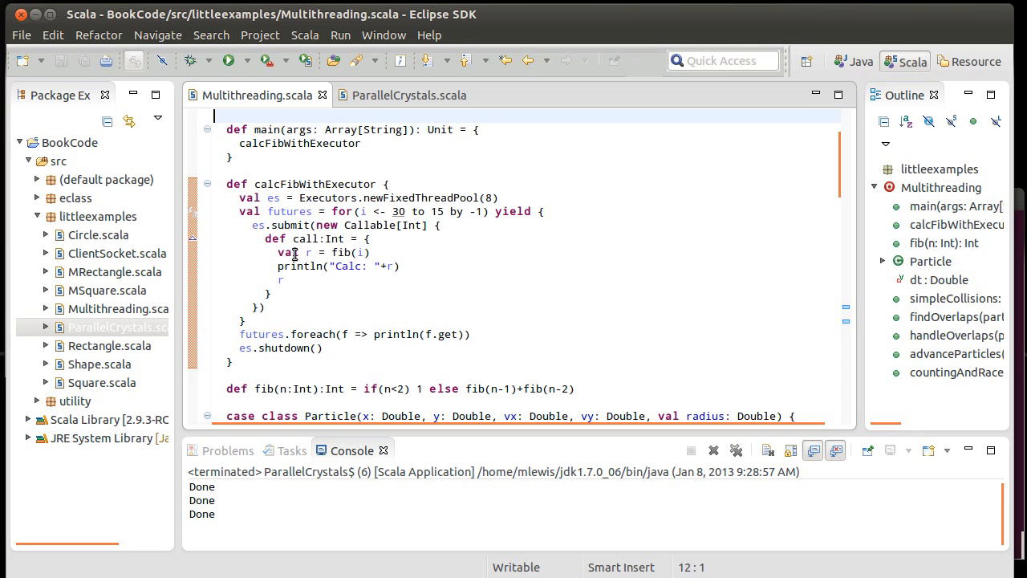
Declare a new method def calcFibWithParCollection above calcFibWithExecutor
type("def")
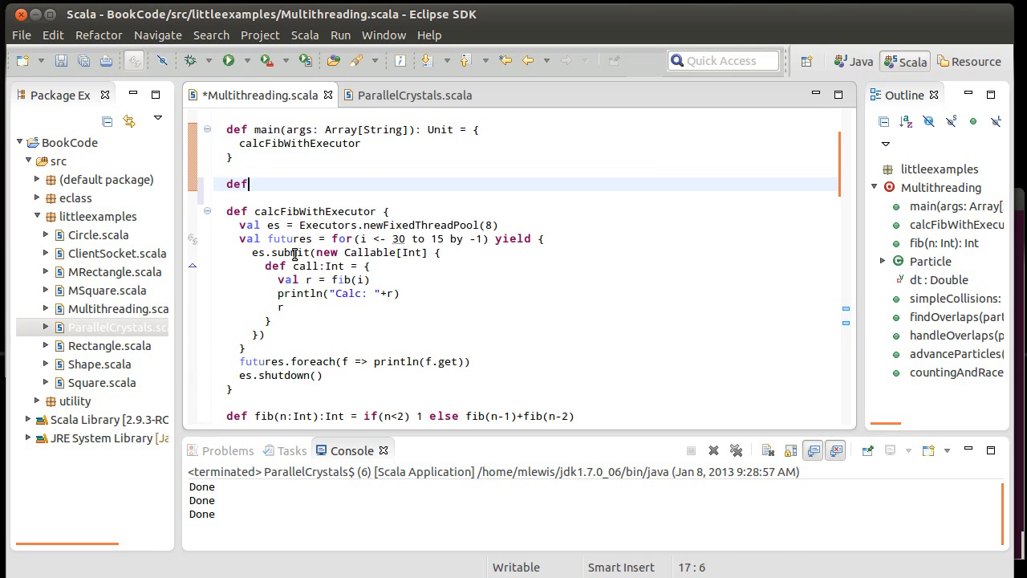
type("calc")
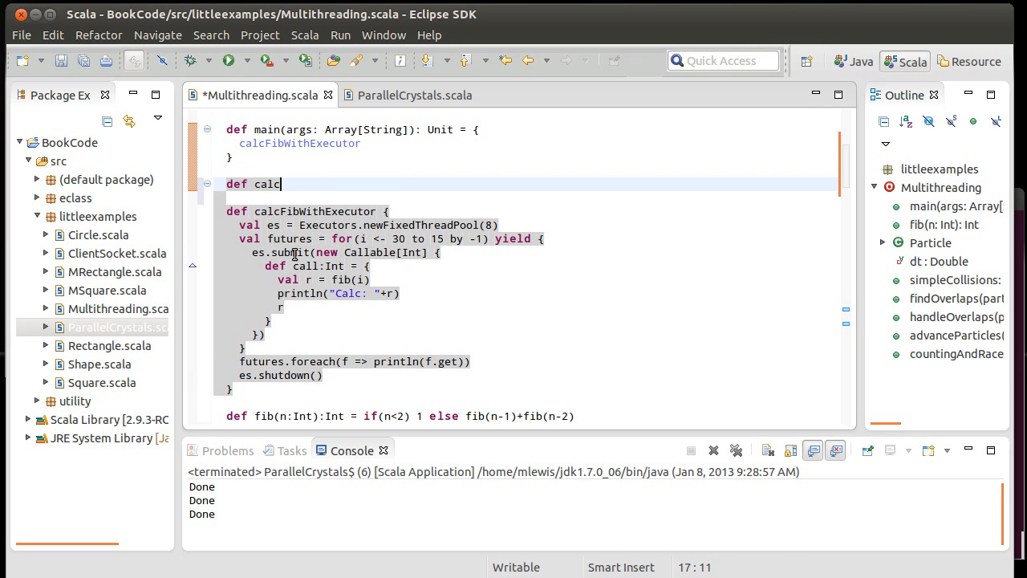
type("FibWithPar")
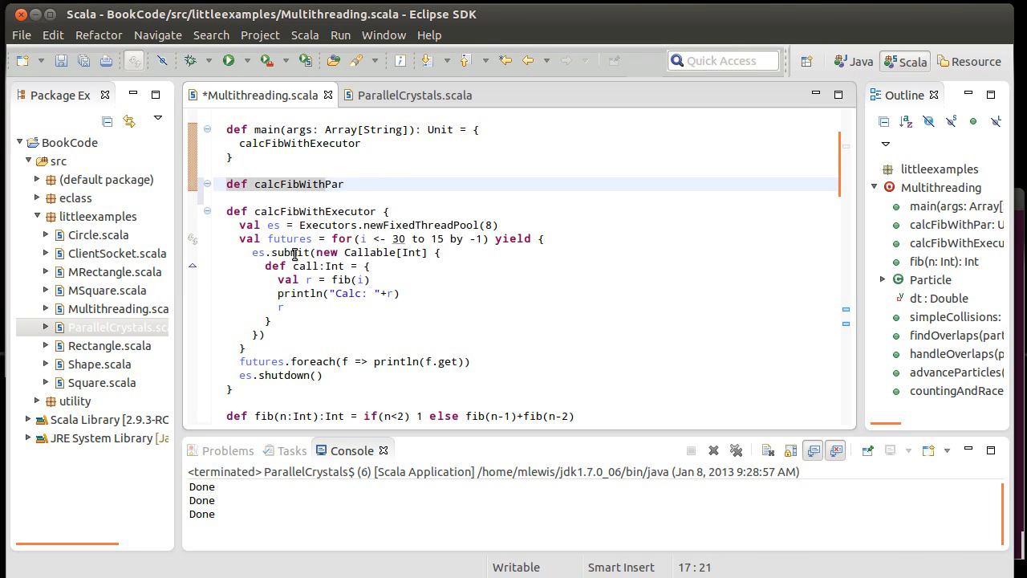
type("Collection {")
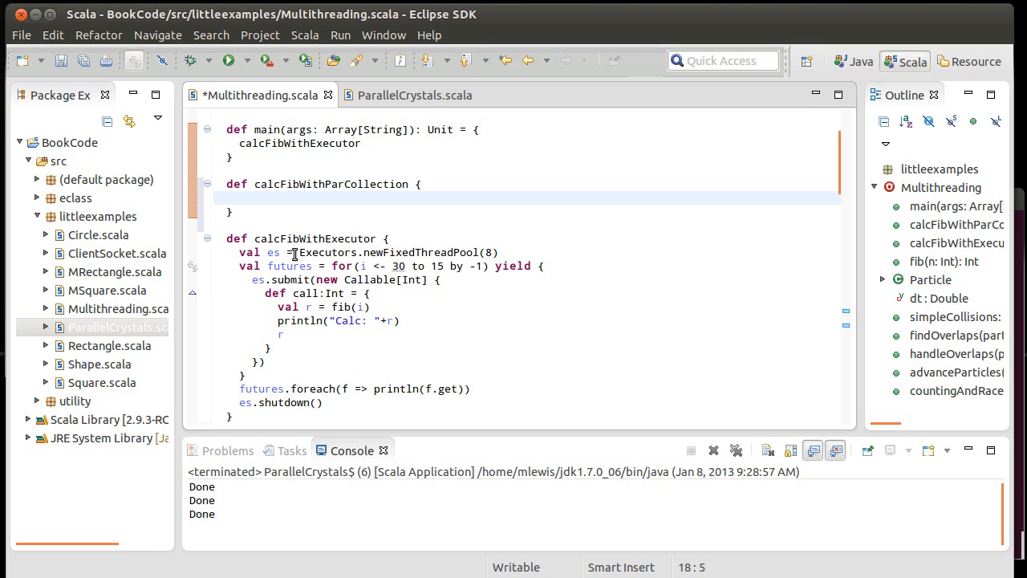
Write its body as for(i <- (30 to 15 by -1).par) { println(fib(i)) }
left_click(239, 198)
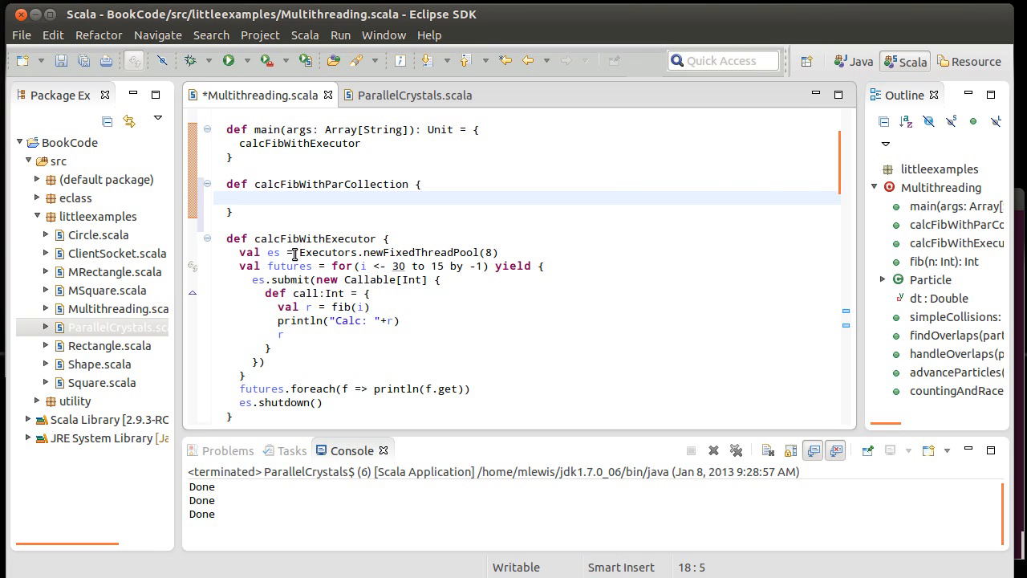
type("for(i)")
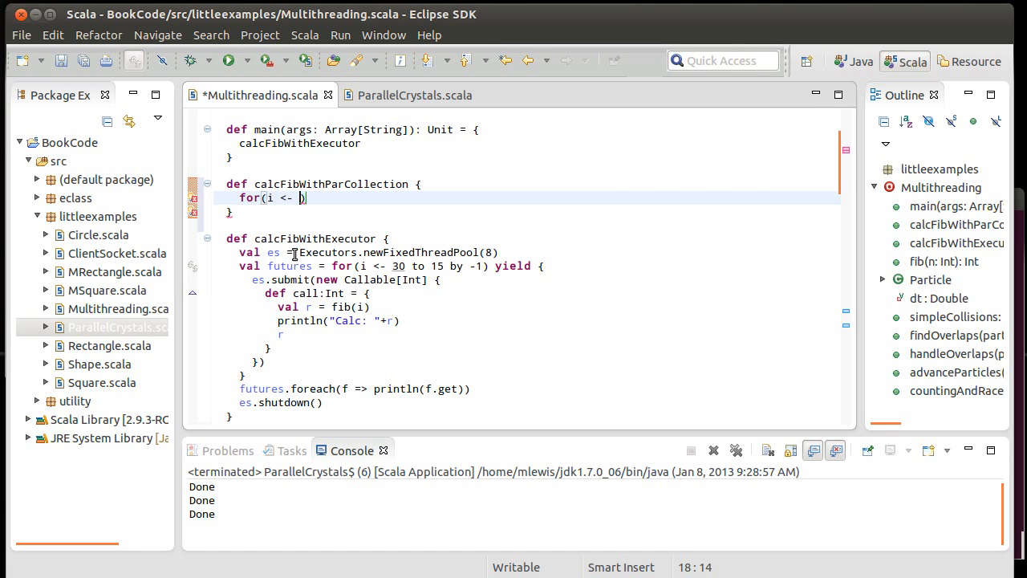
type("30 to 15 by -1")
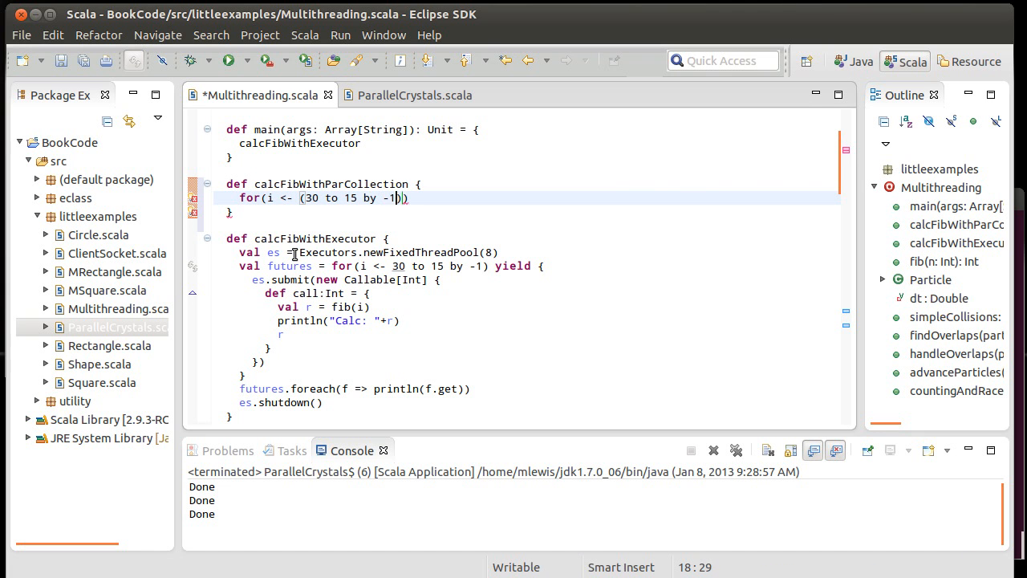
type(".par")
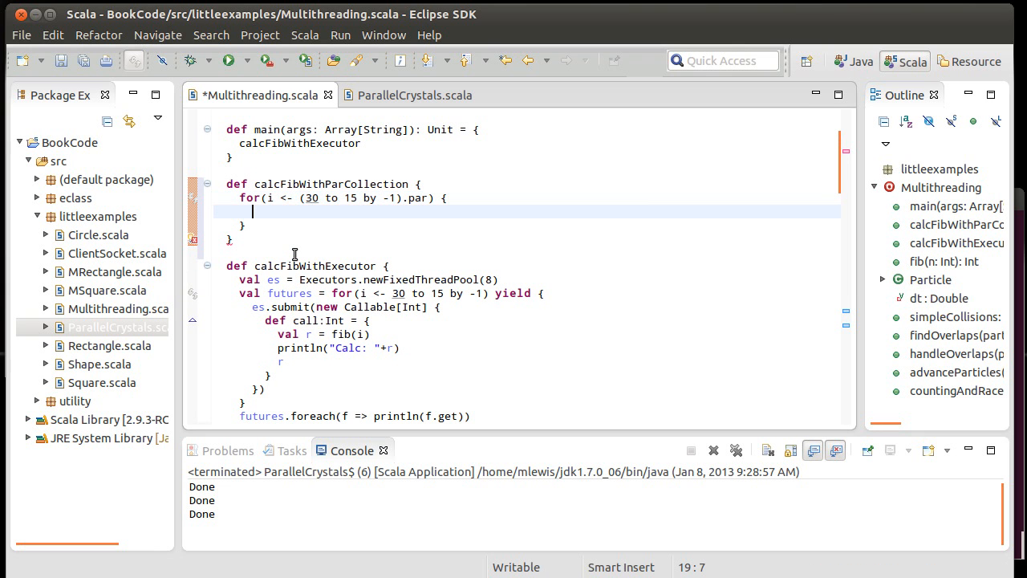
type("println")
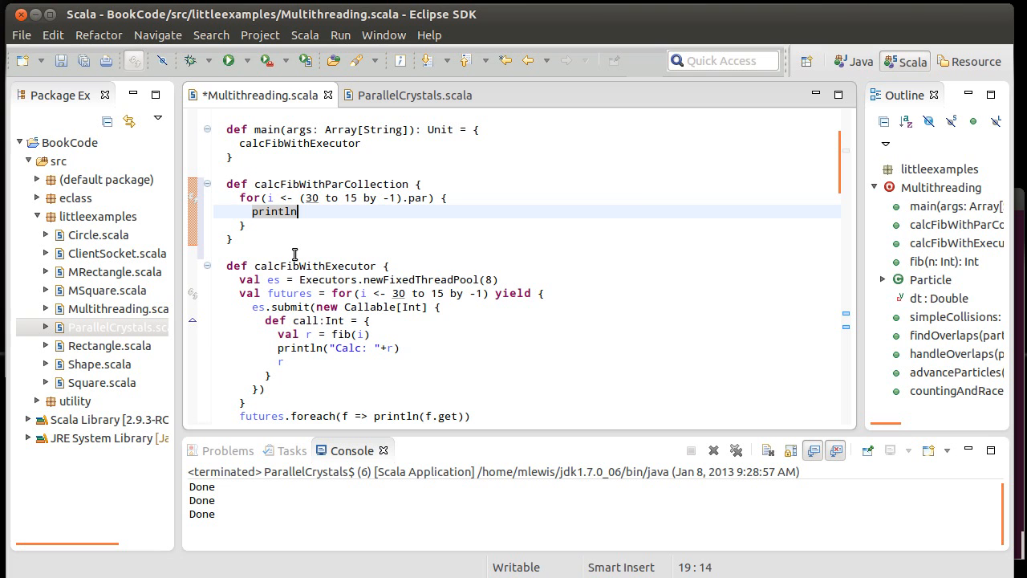
type("(")
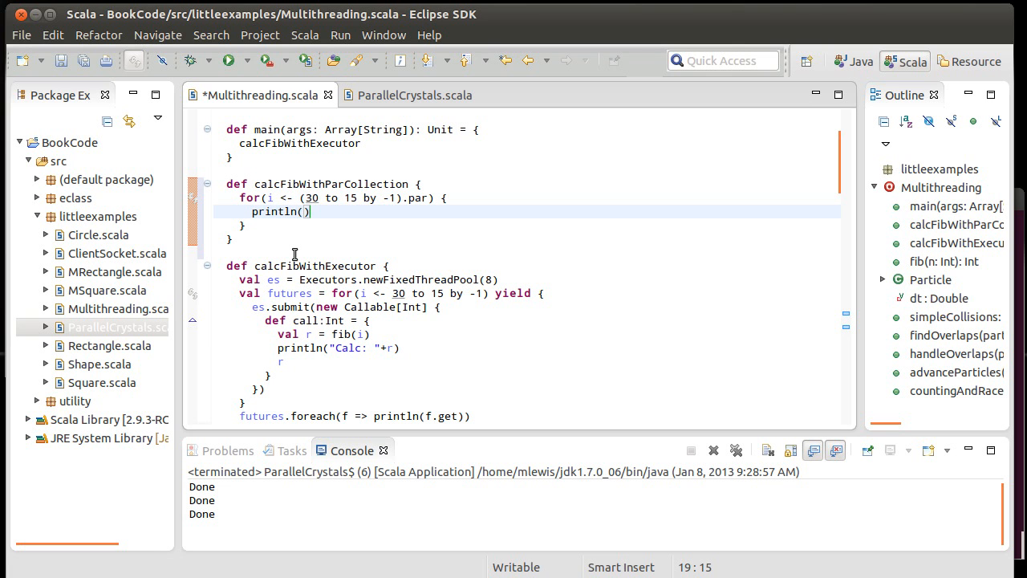
type("fib")
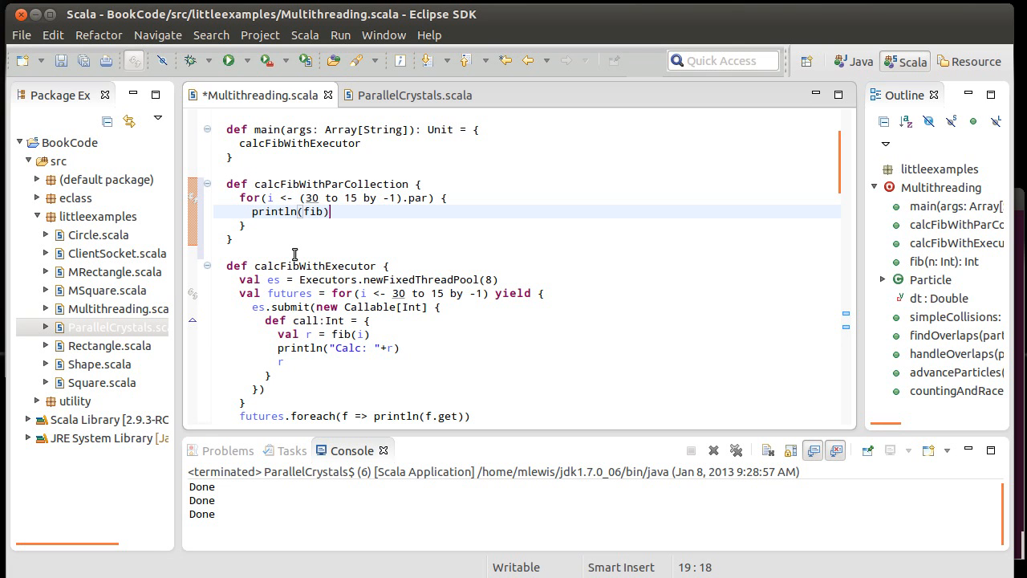
type("i")
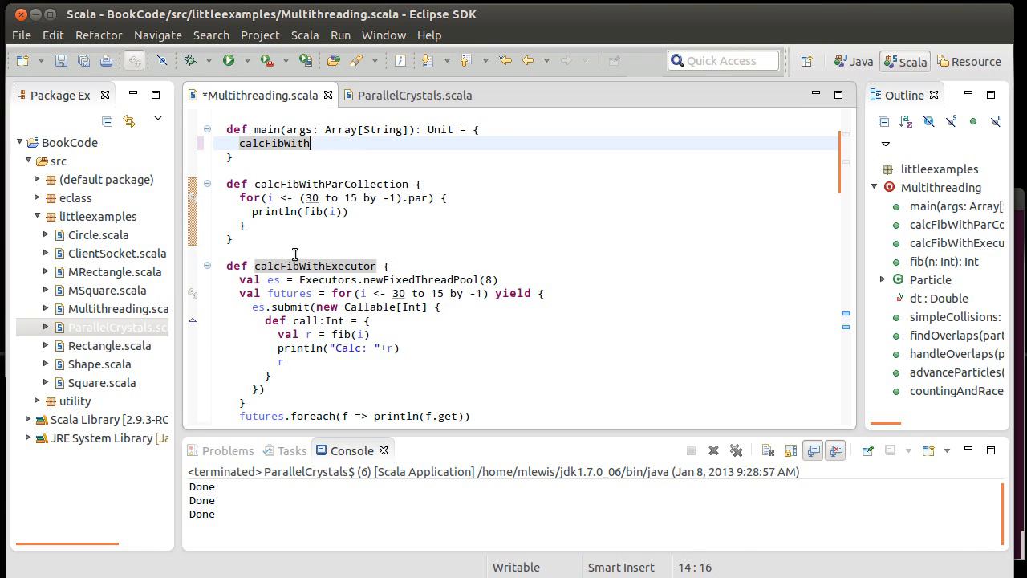
Have main call calcFibWithParCollection and run it as a Scala Application, printing Fibonacci values
type("ParCollection")
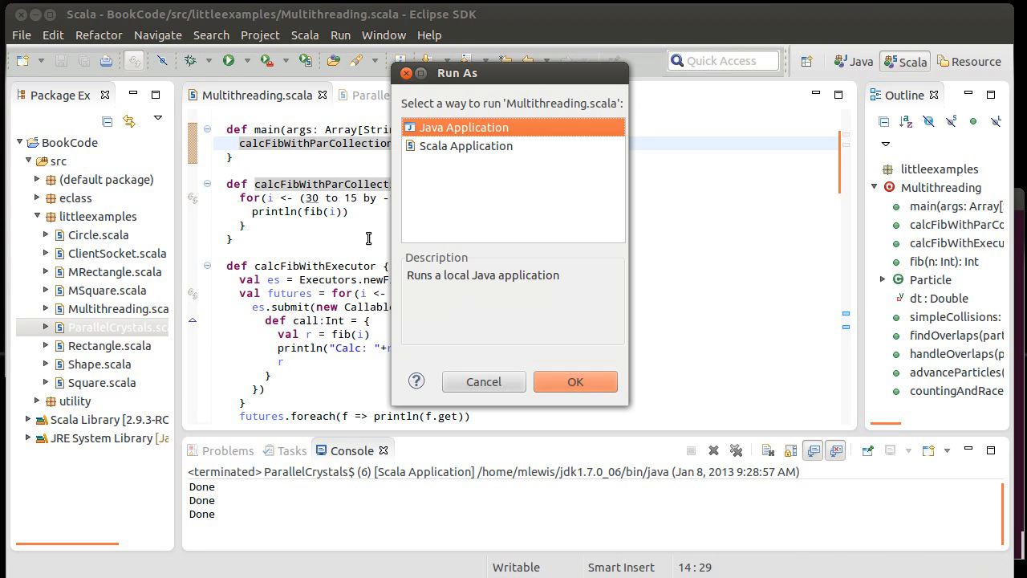
left_click(575, 382)
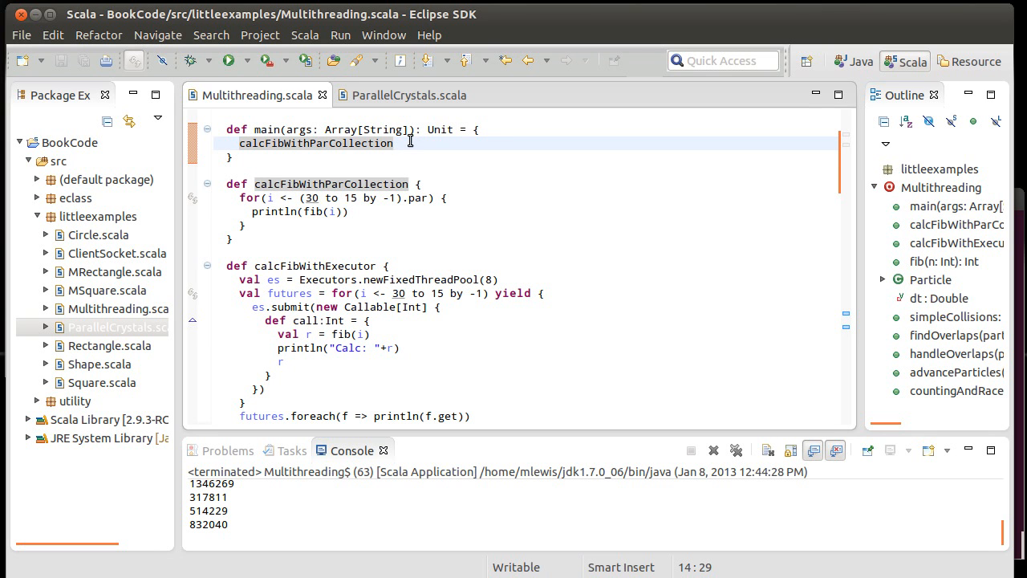
left_click(394, 142)
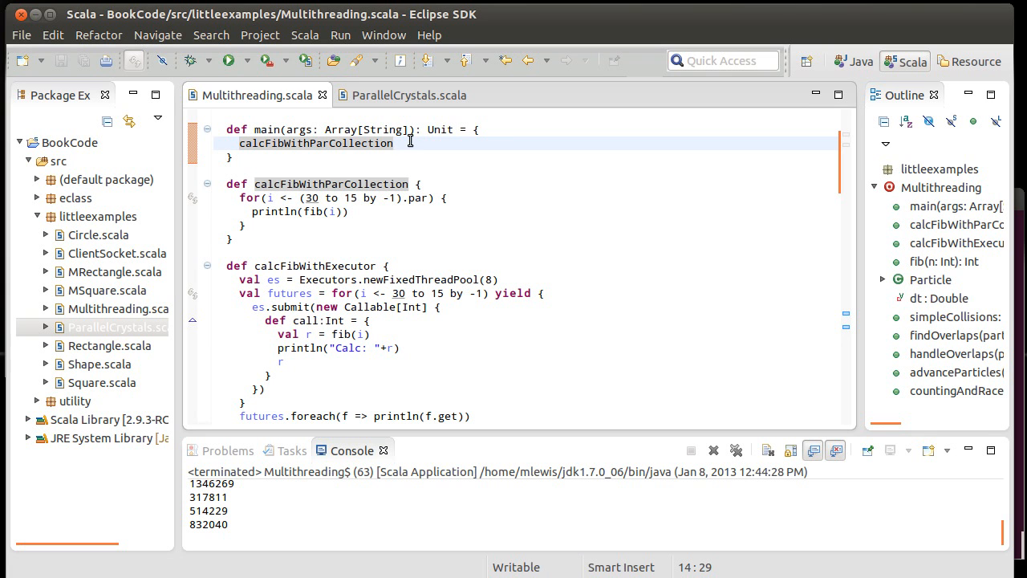
left_click(394, 199)
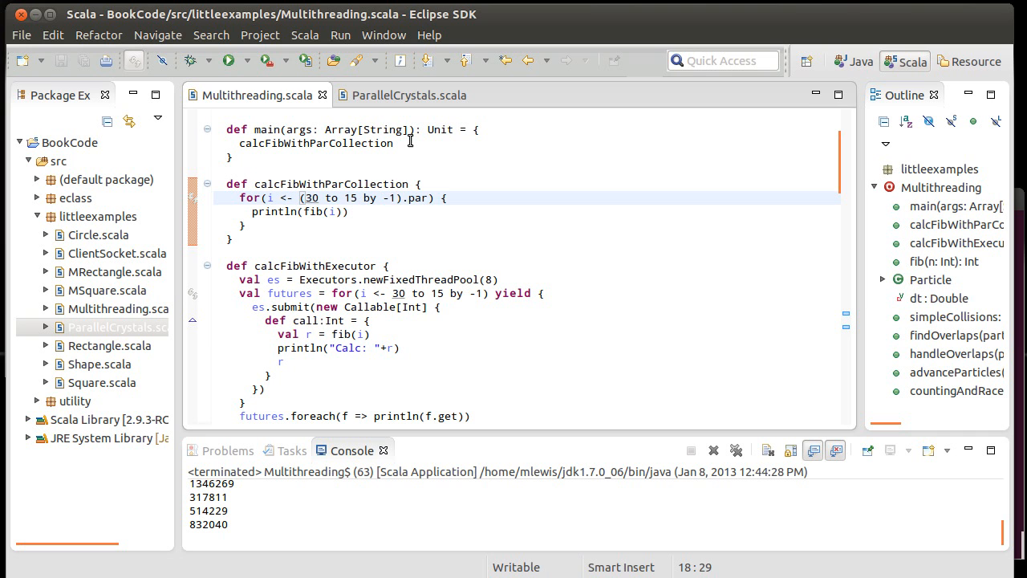
Store the loop as val values = for(...) yield and add values.foreach(println), then save
left_click(249, 401)
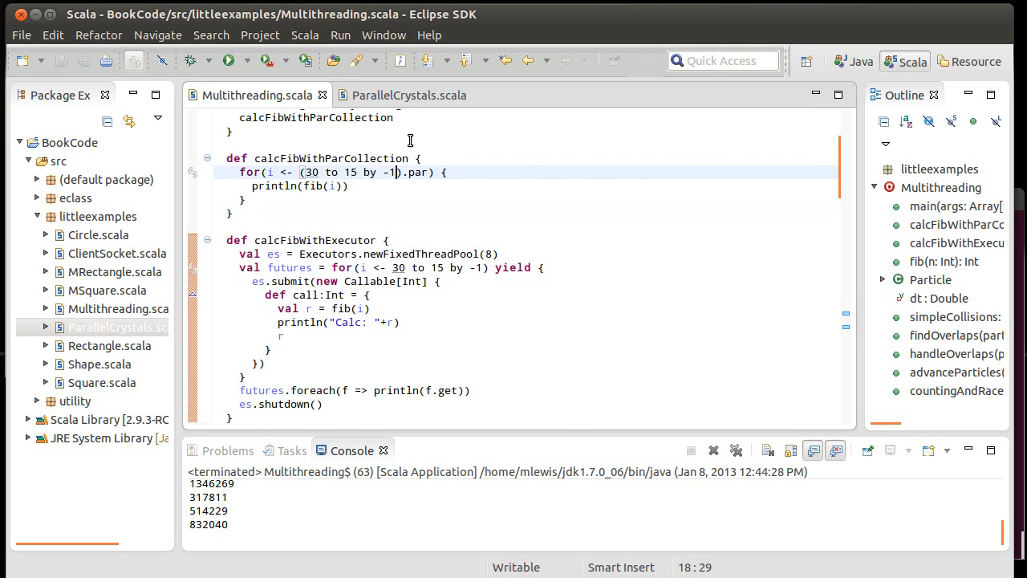
type("val values =")
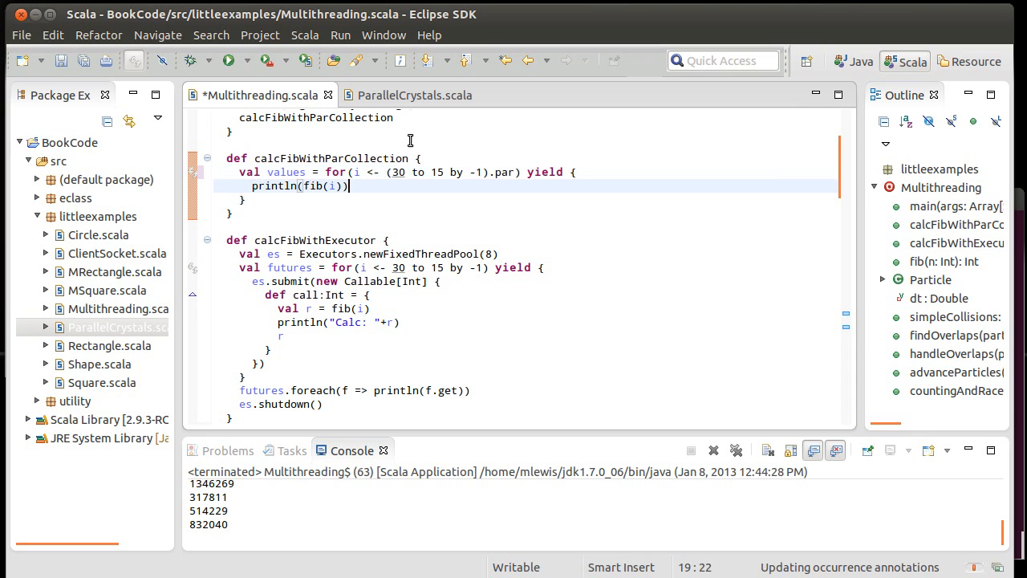
type("values.foreach")
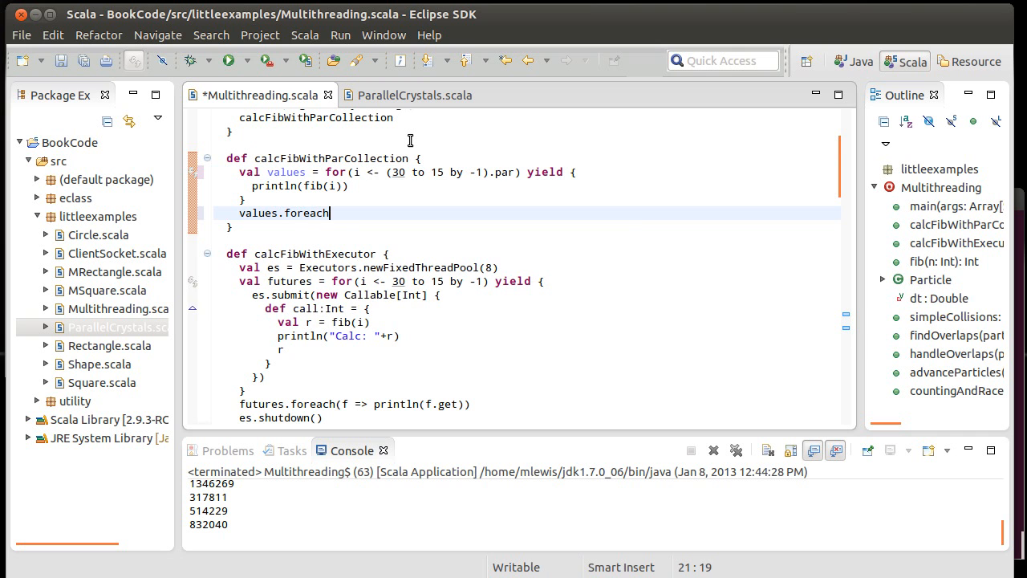
type("()")
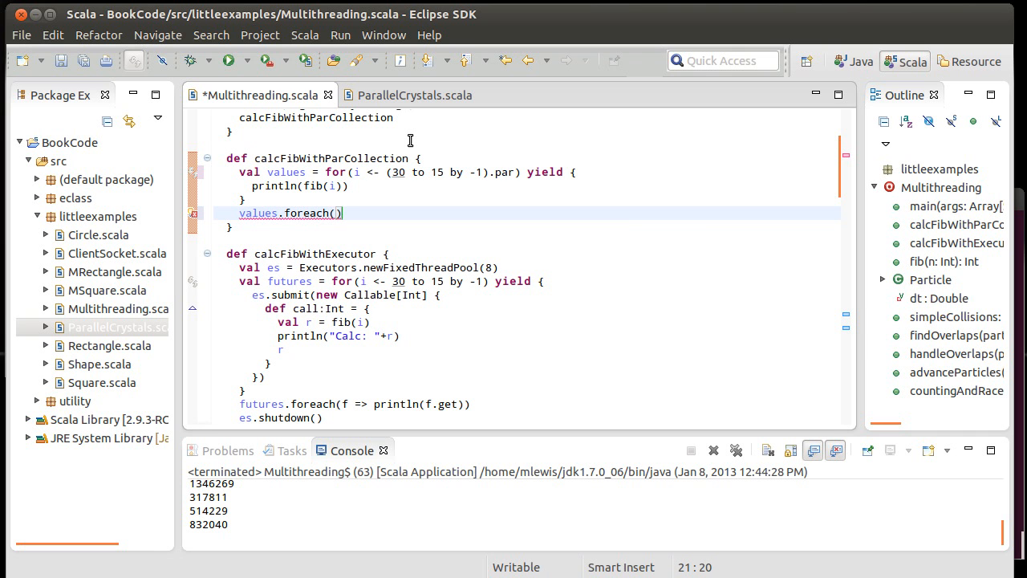
type("println")
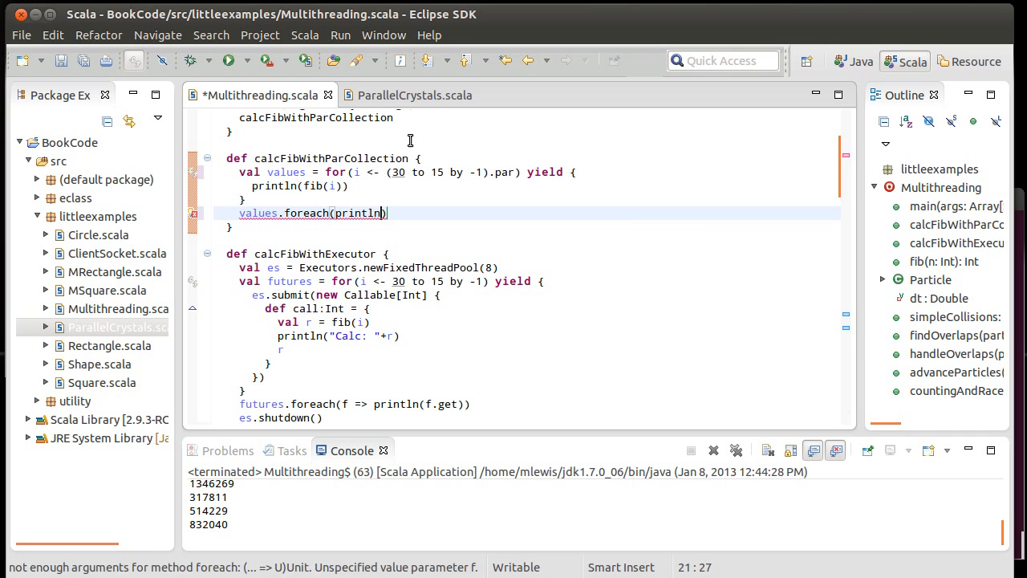
key("ctrl+s")
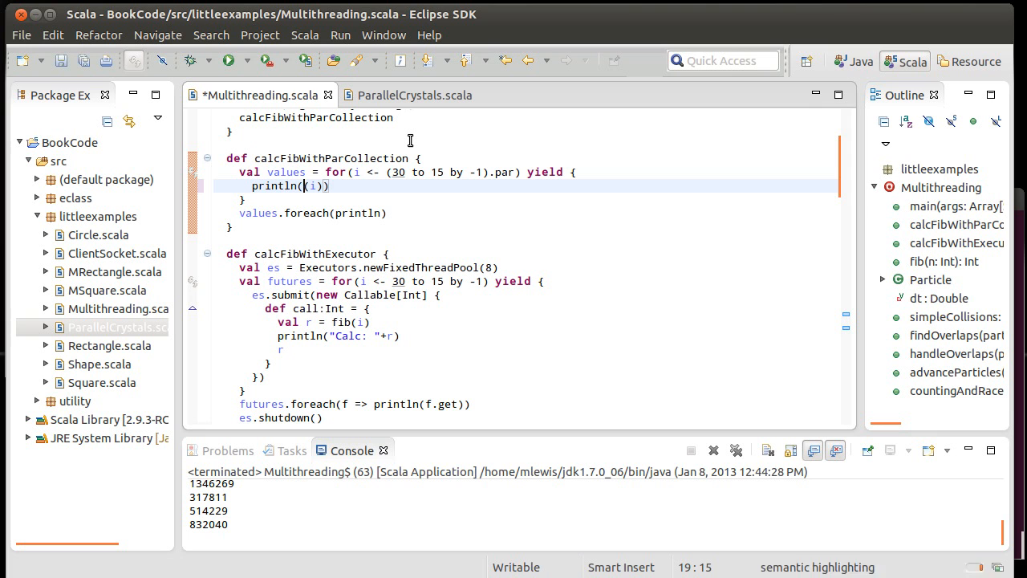
Make the yield block compute val r = fib(i), print "Calc: "+r and return r, then rerun
type("r")
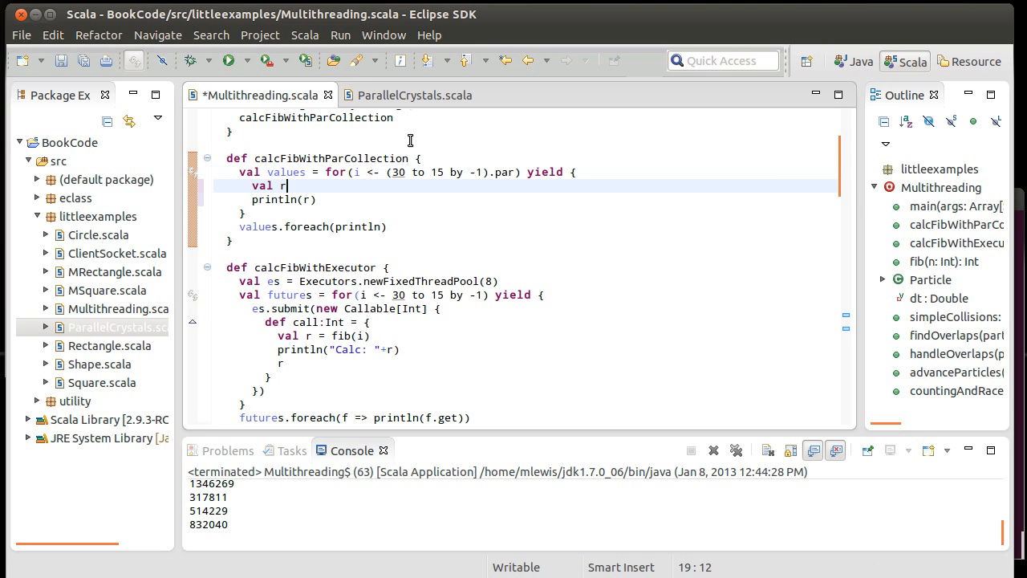
type("= fib(i")
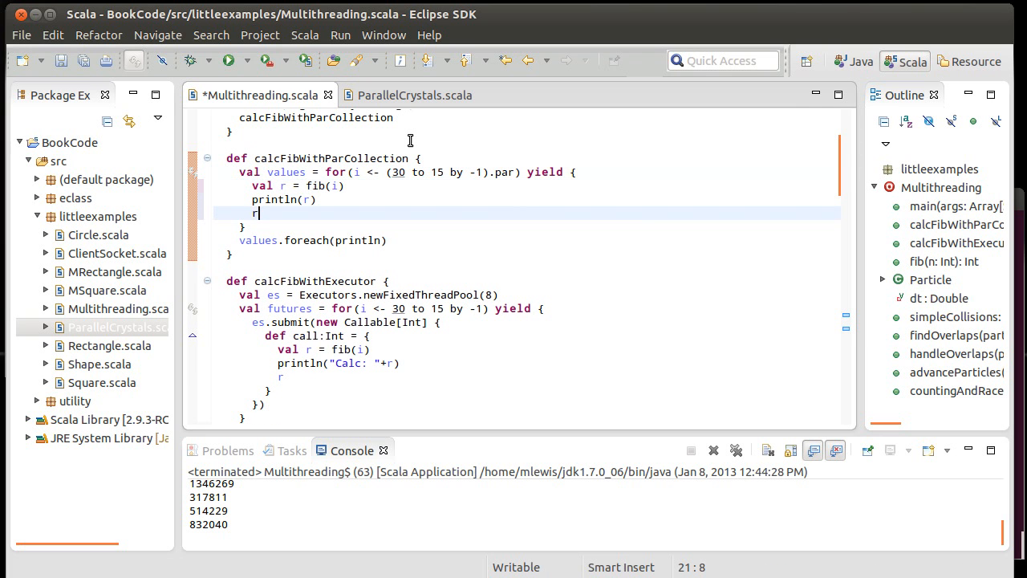
key("ctrl+s")
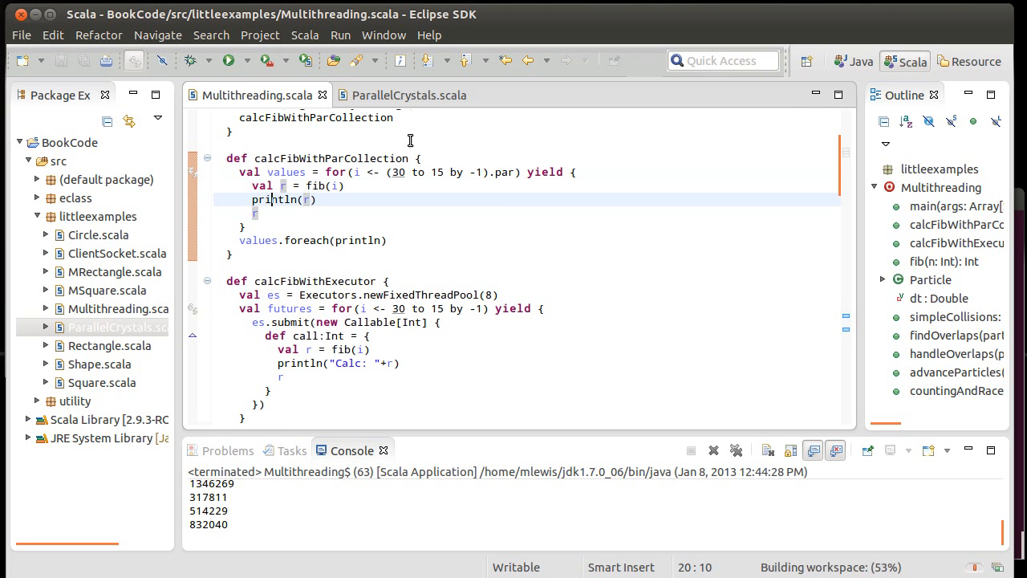
type("(Calc:")
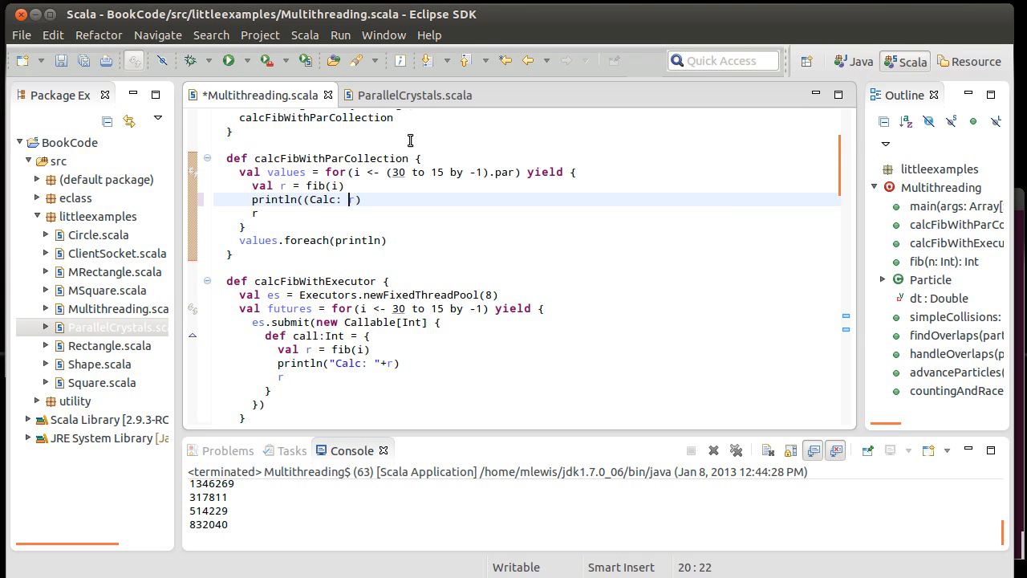
type("\"+r")
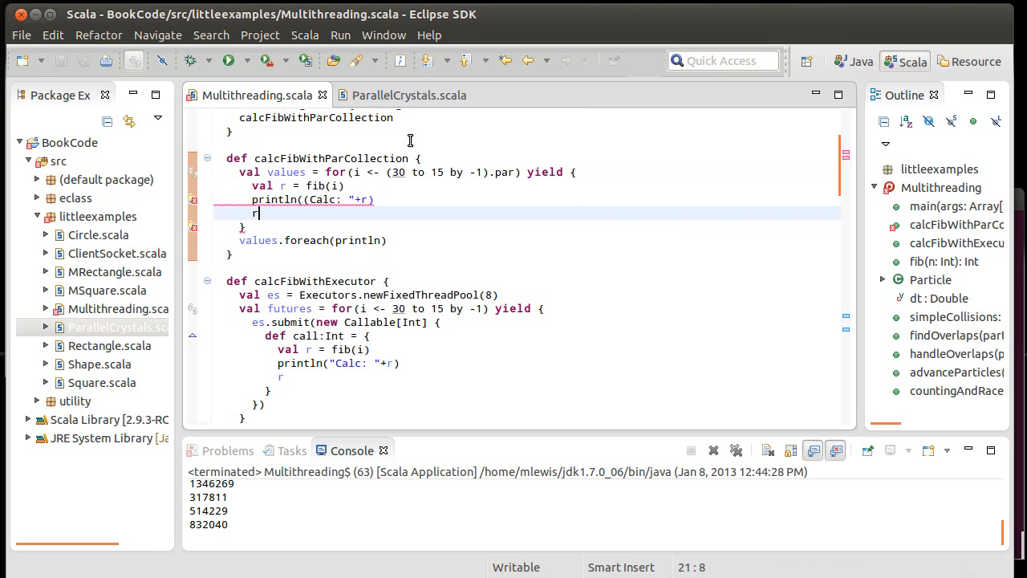
left_click(272, 198)
type("\"")
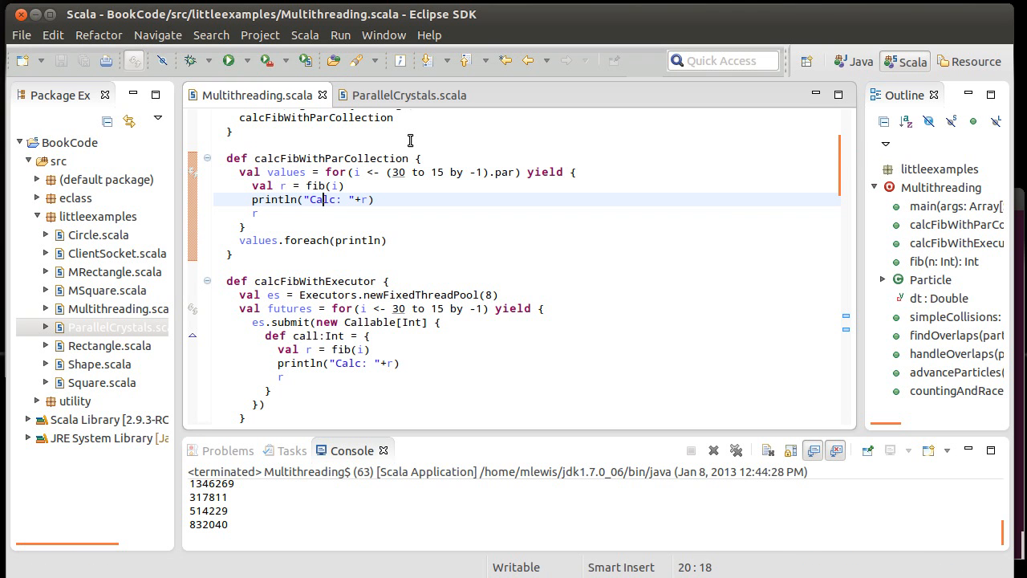
left_click(255, 212)
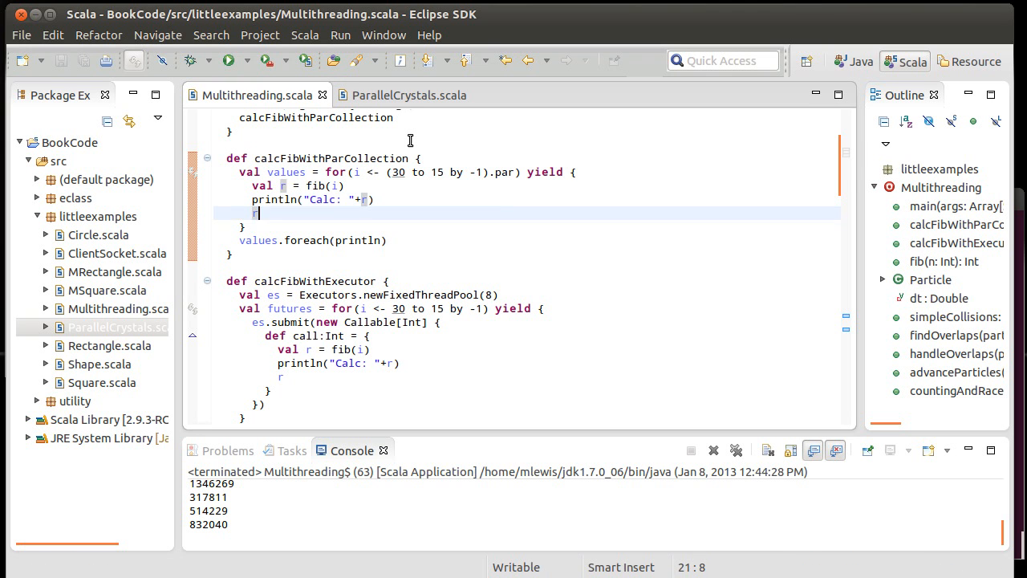
left_click(332, 240)
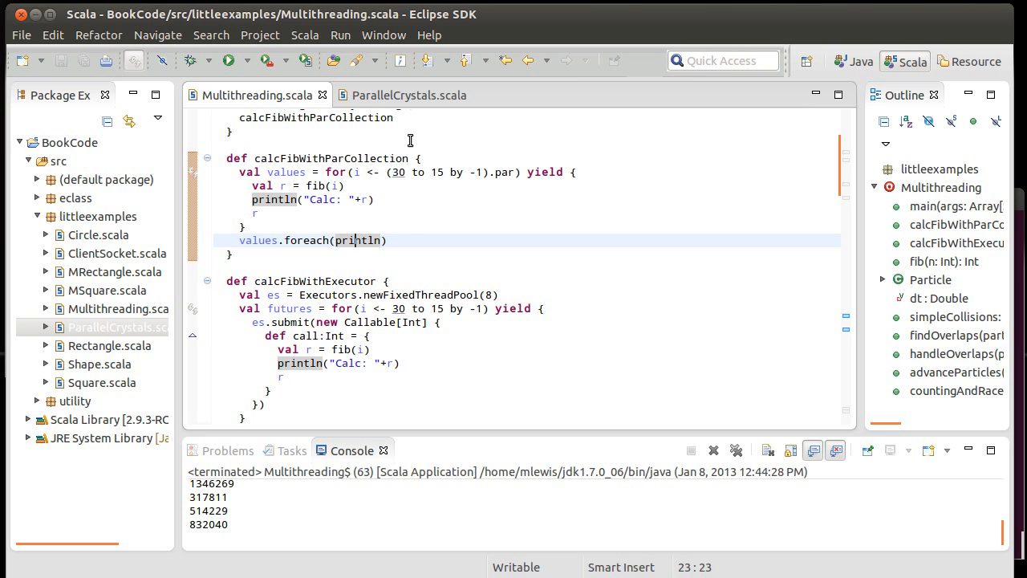
left_click(228, 61)
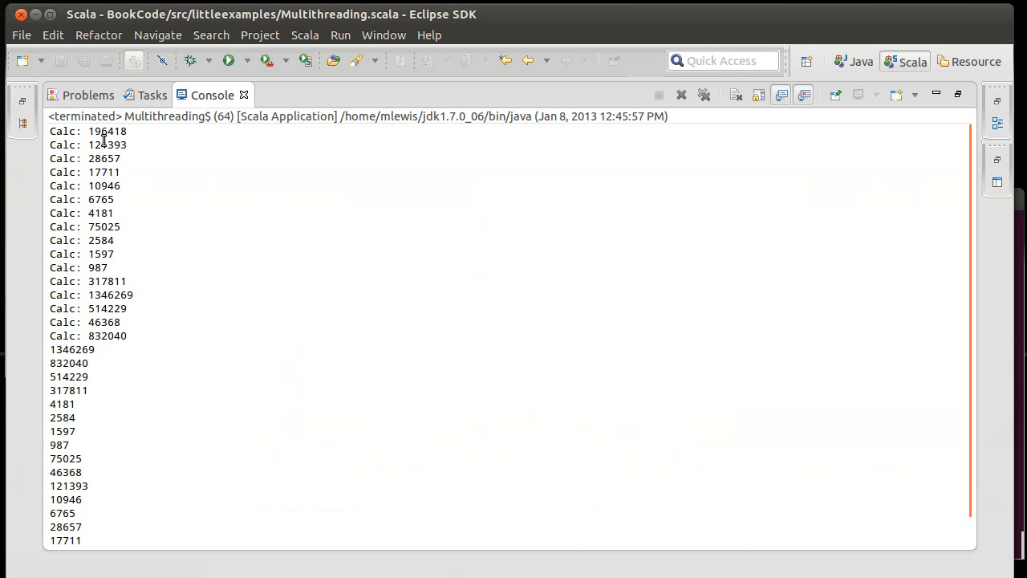
mouse_move(150, 335)
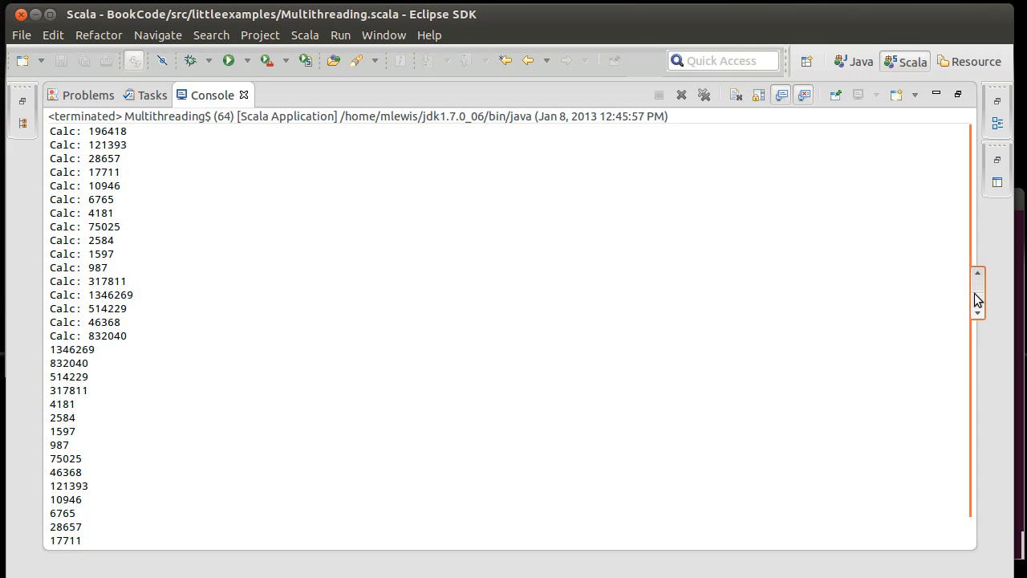
mouse_move(552, 362)
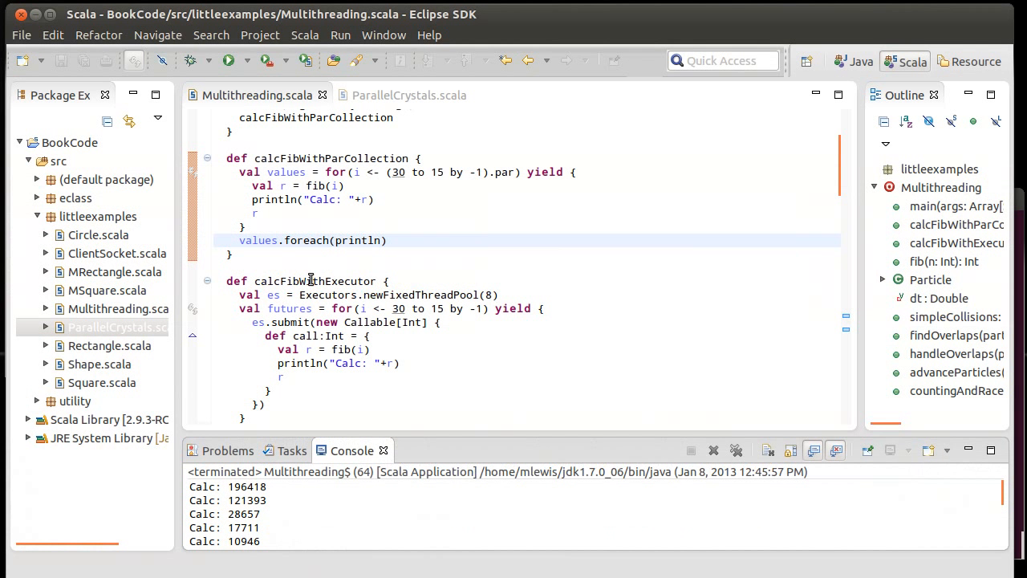
Select the calcFibWithExecutor method name back in the editor after the run
double_click(542, 172)
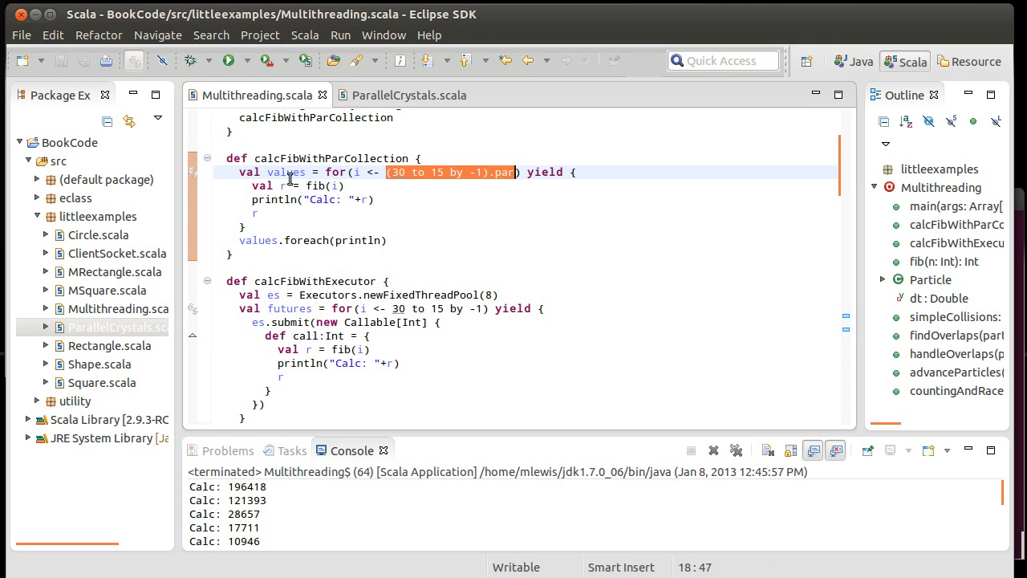
mouse_move(285, 171)
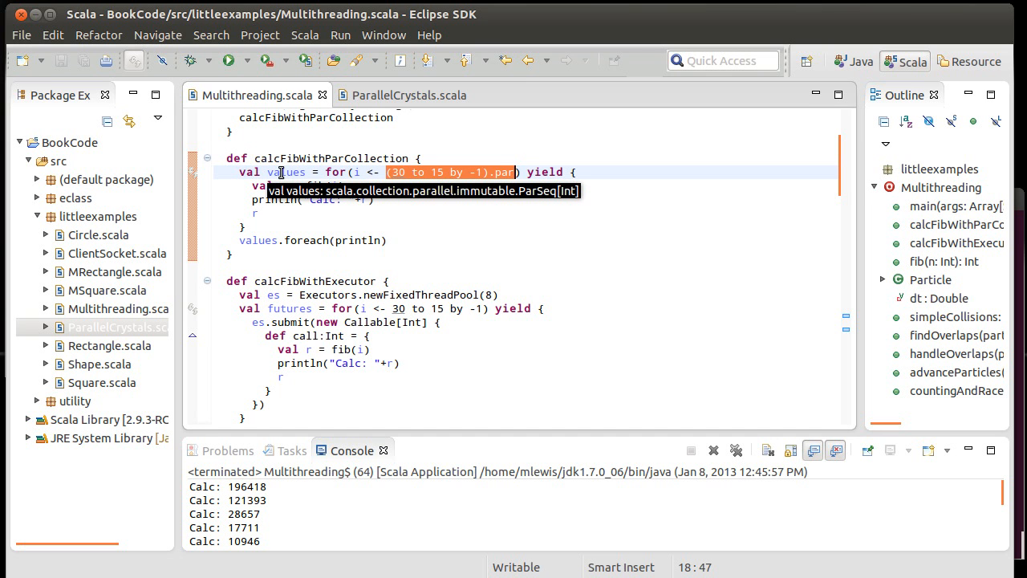
mouse_move(264, 240)
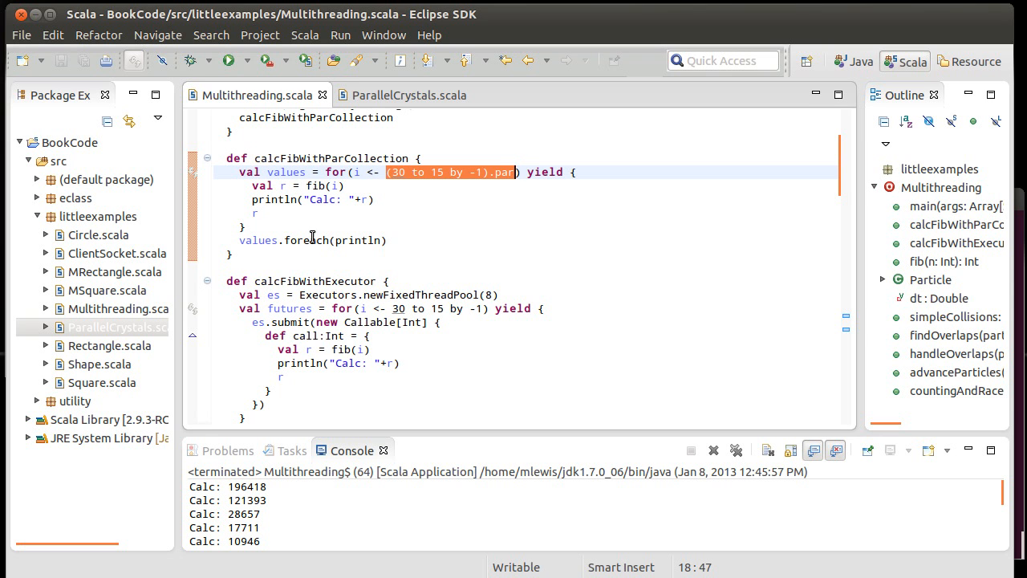
mouse_move(312, 241)
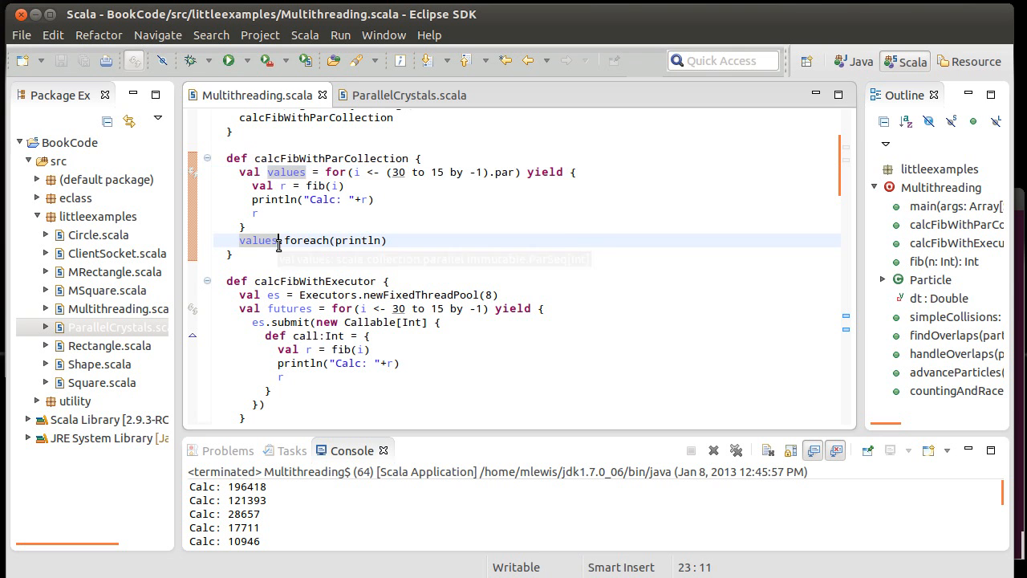
Change the output to values.seq.foreach(println), save, and enlarge the console for the rerun
type(".seq")
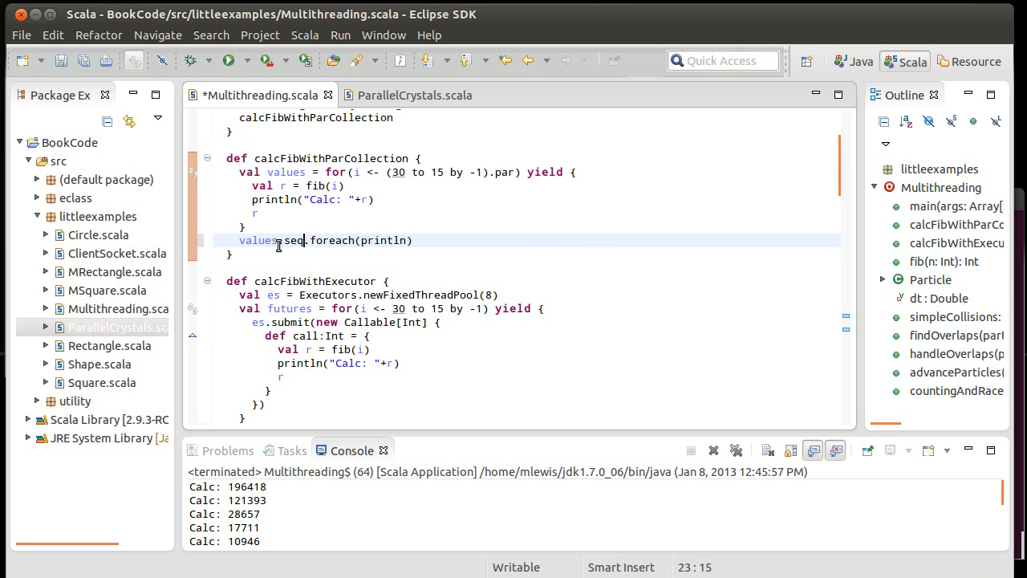
key("ctrl+s")
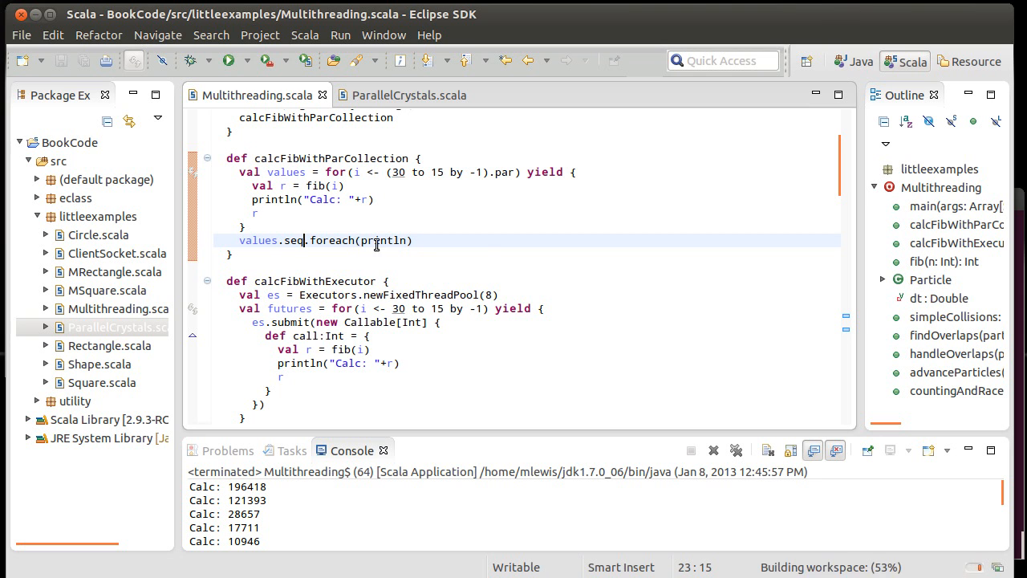
mouse_move(377, 241)
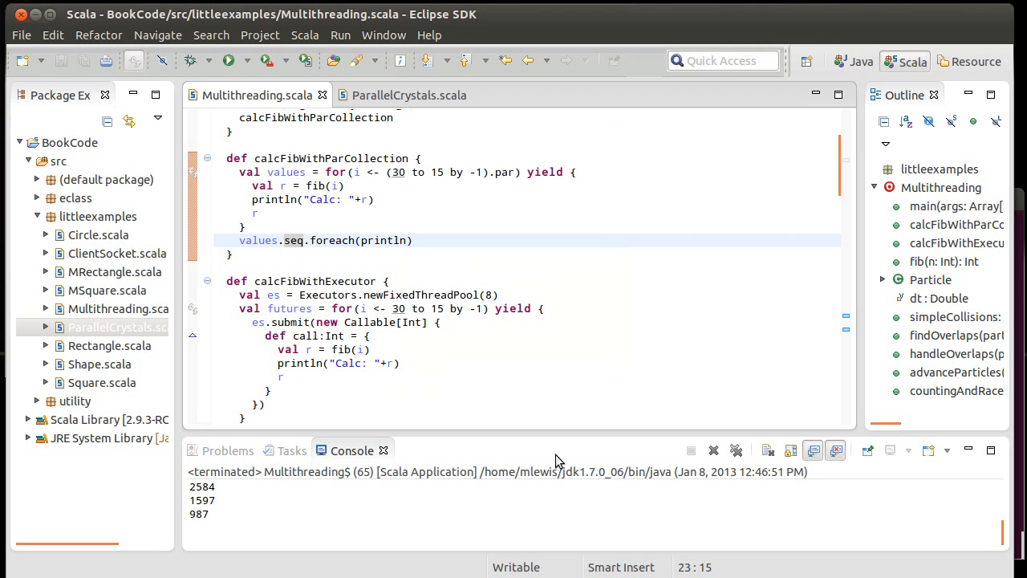
double_click(351, 449)
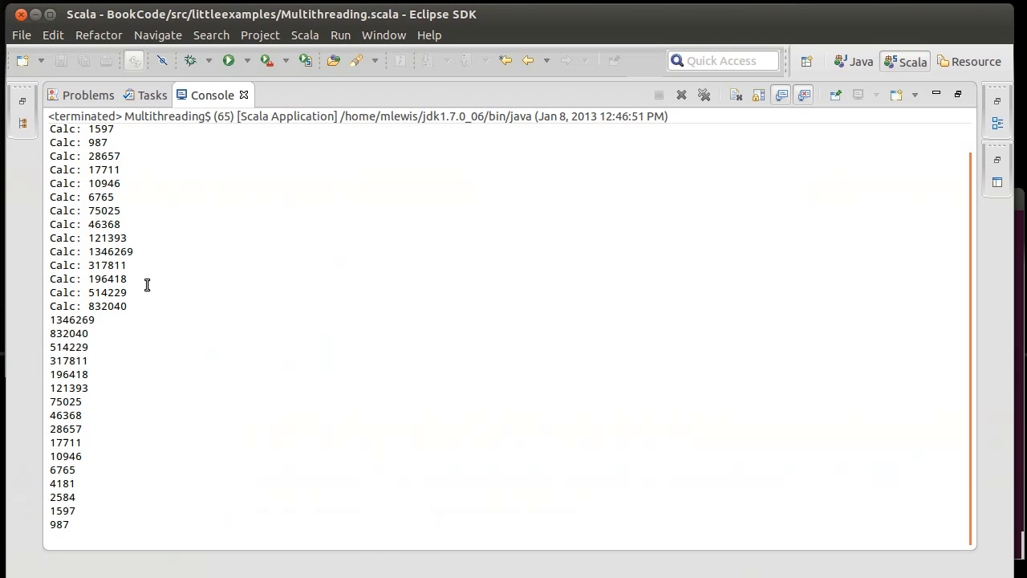
mouse_move(98, 340)
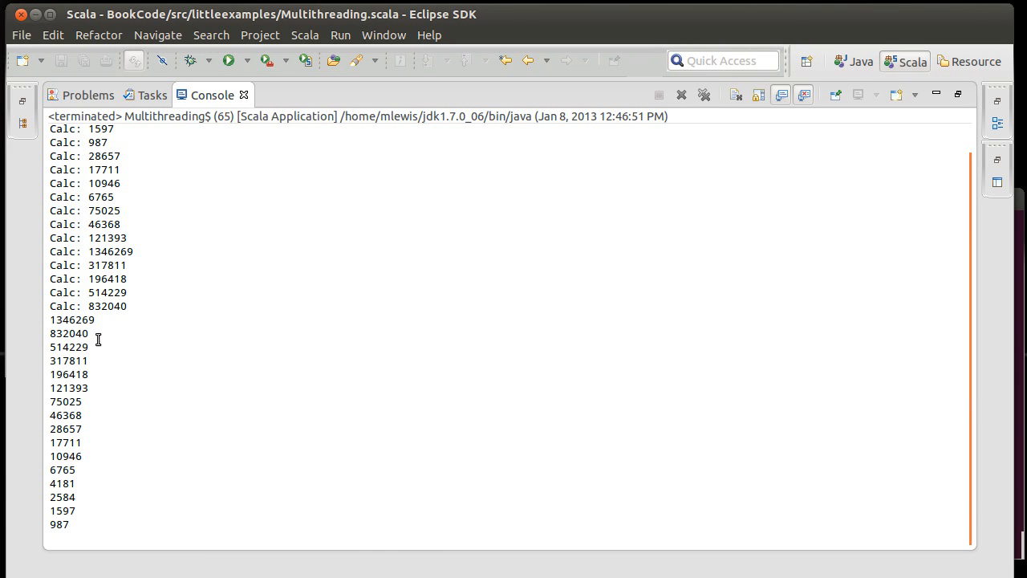
mouse_move(433, 103)
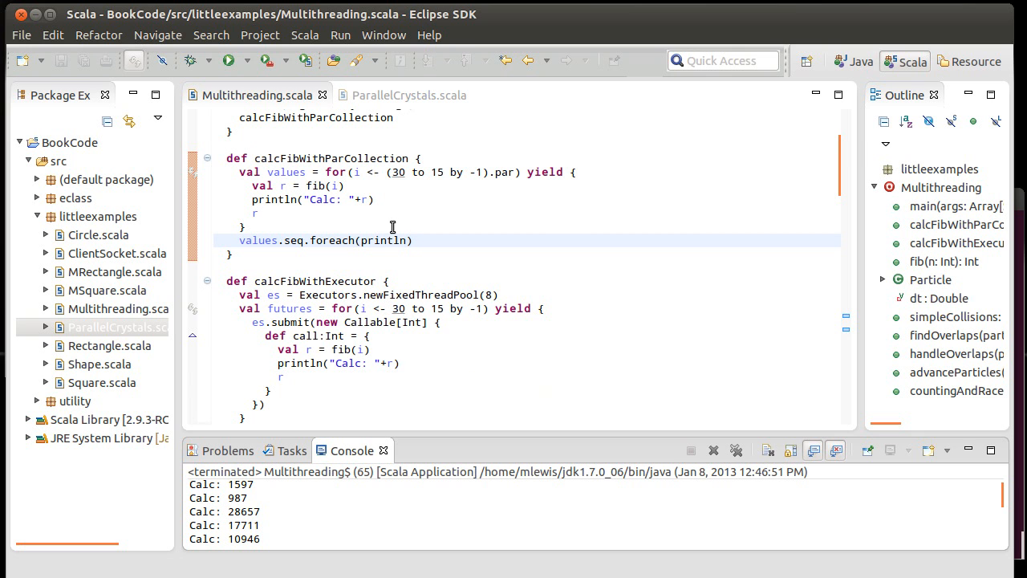
mouse_move(462, 183)
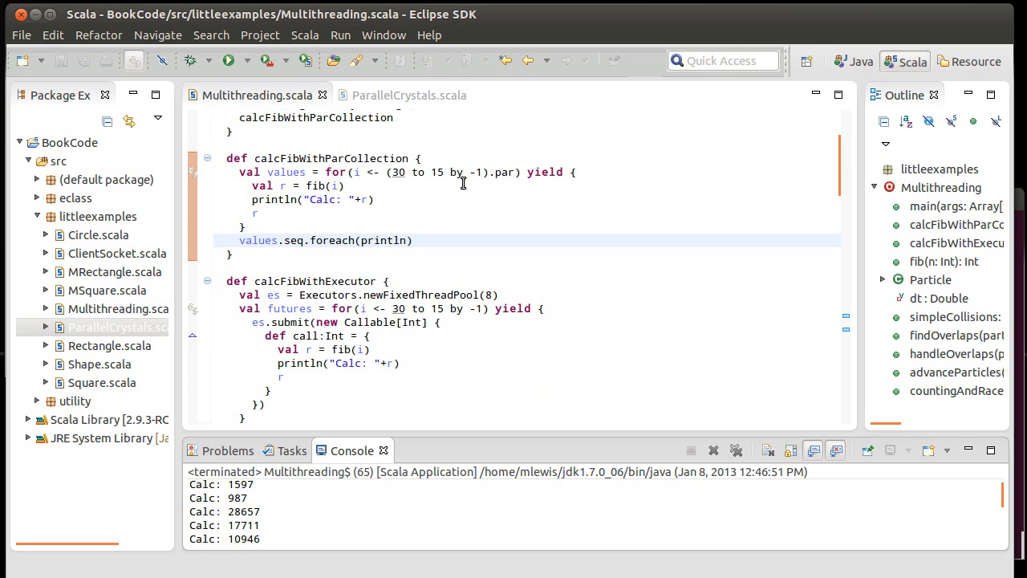
double_click(503, 172)
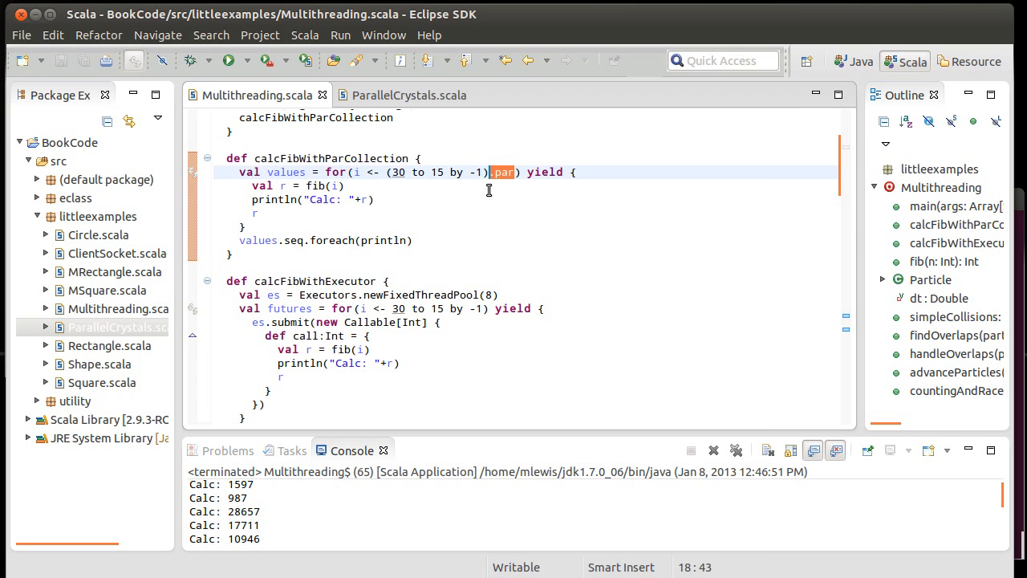
left_click(443, 171)
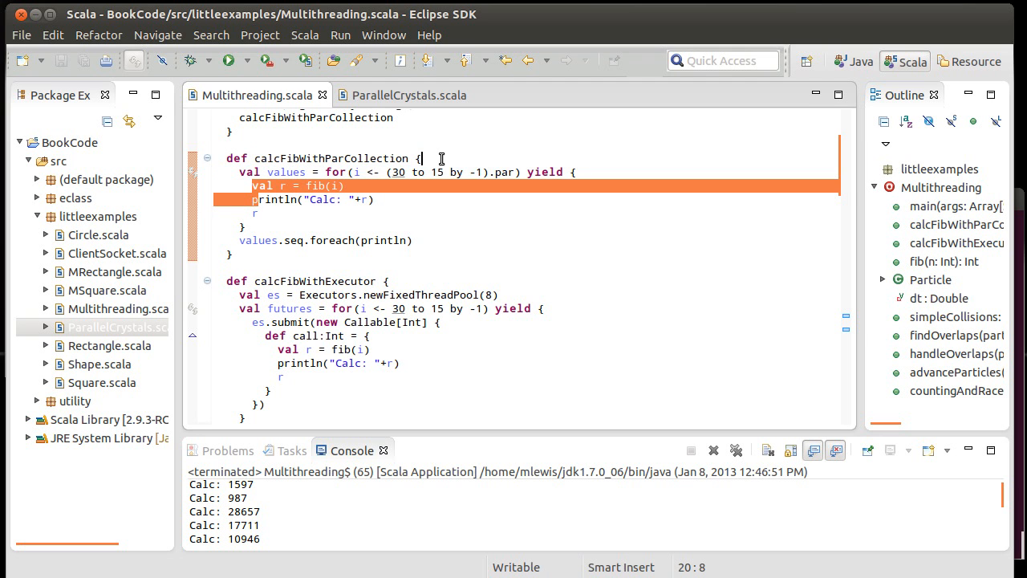
type("var c =99")
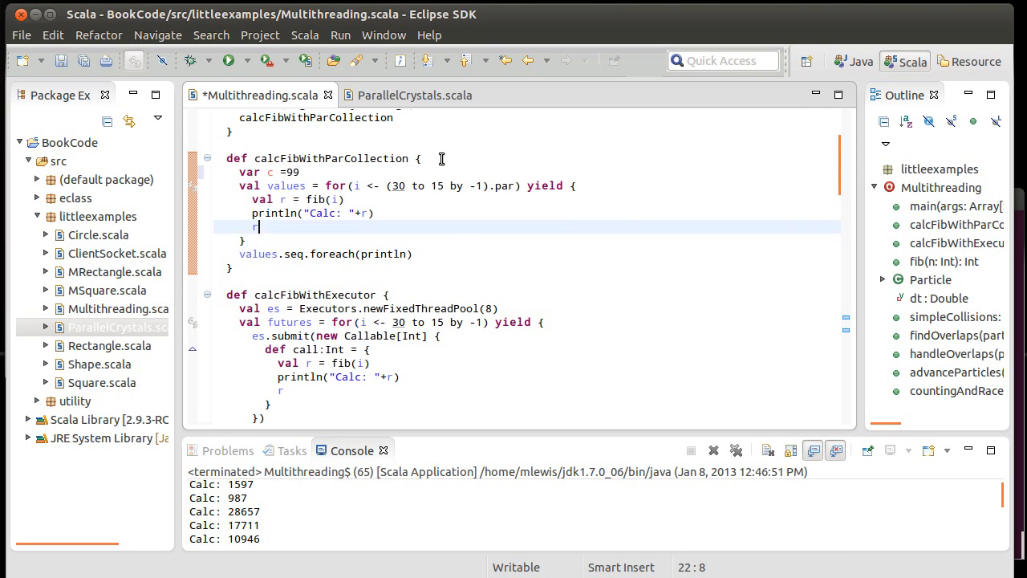
left_click(366, 212)
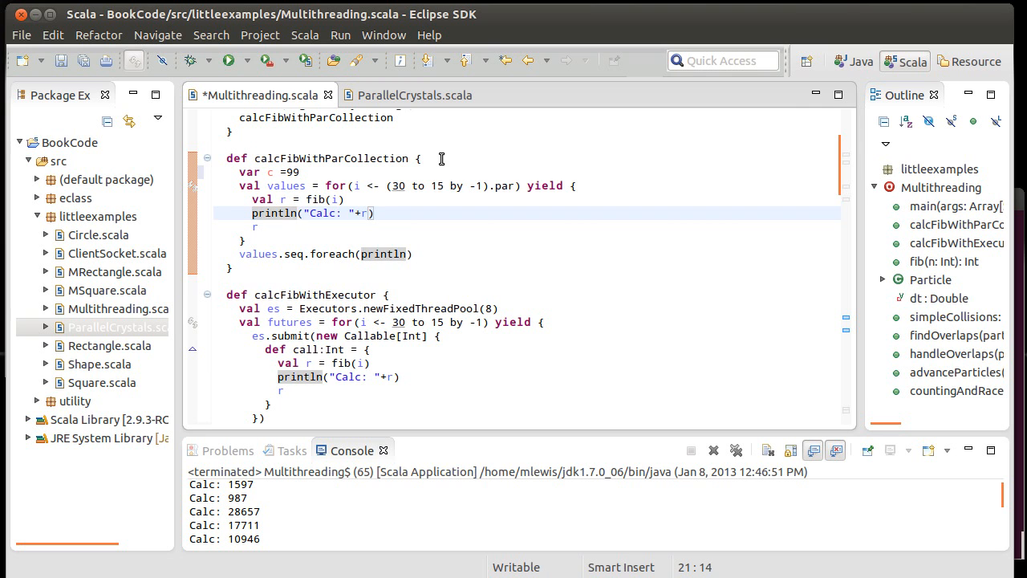
left_click(302, 172)
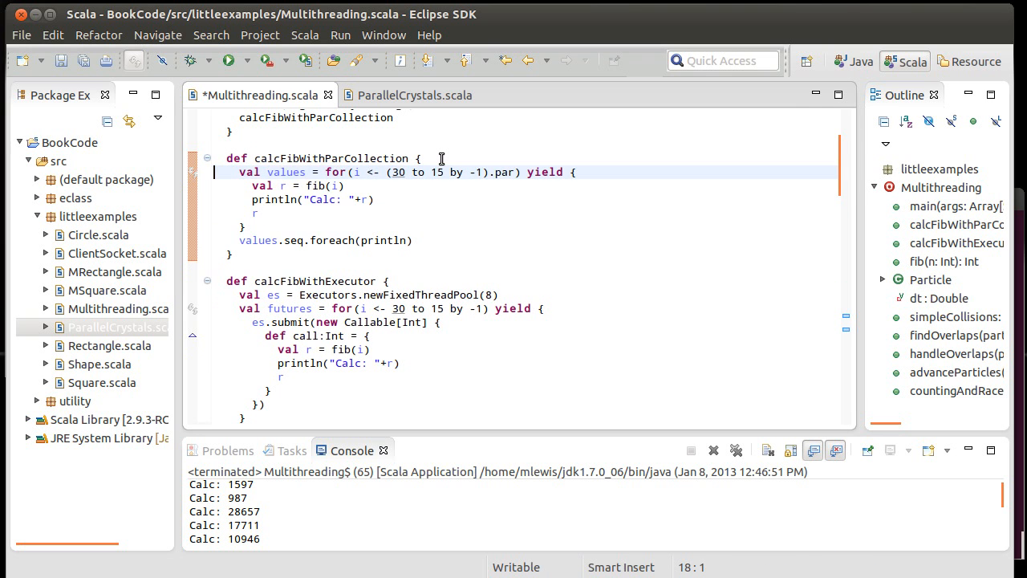
key("ctrl+s")
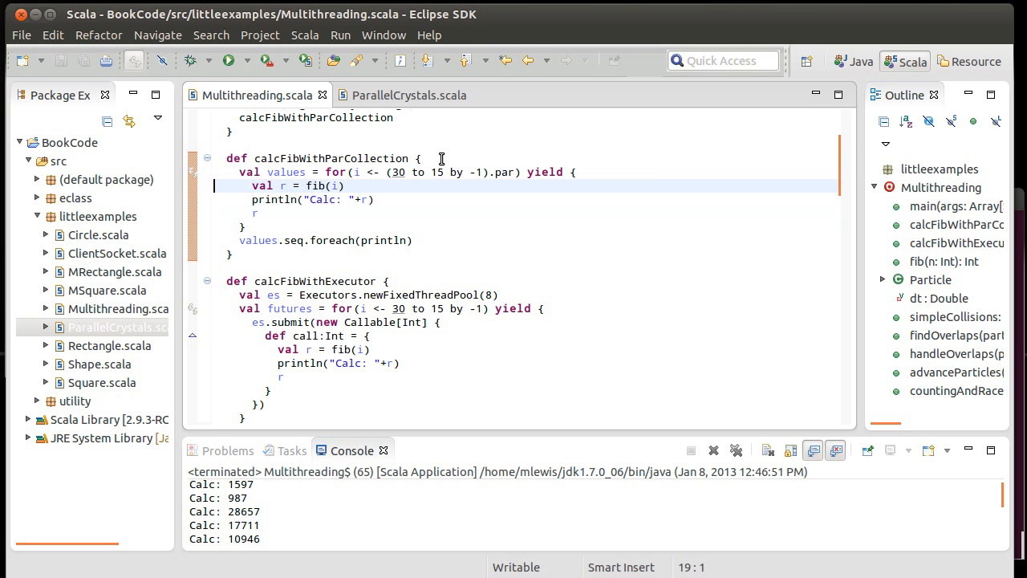
left_click(272, 375)
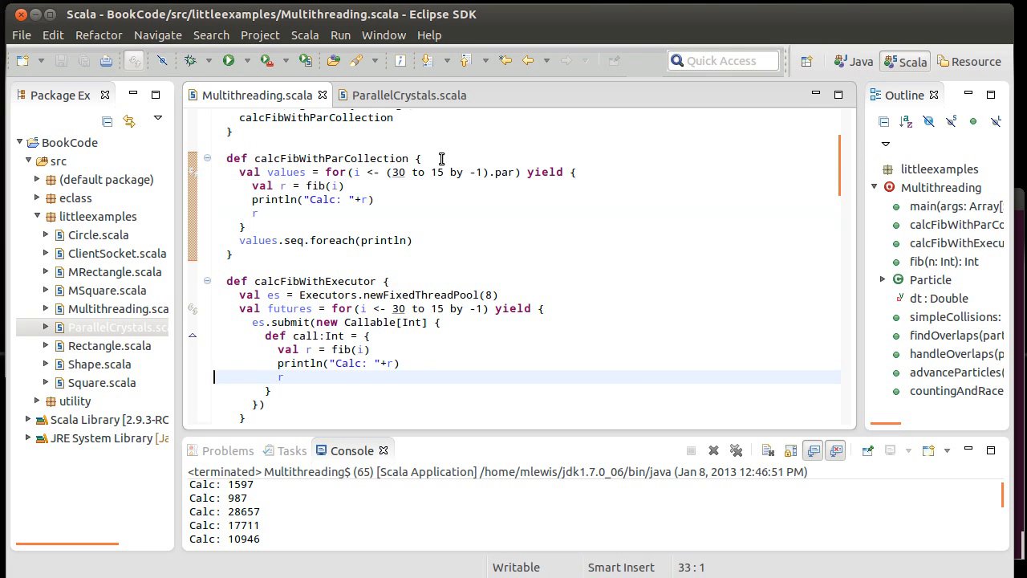
scroll("down", 3)
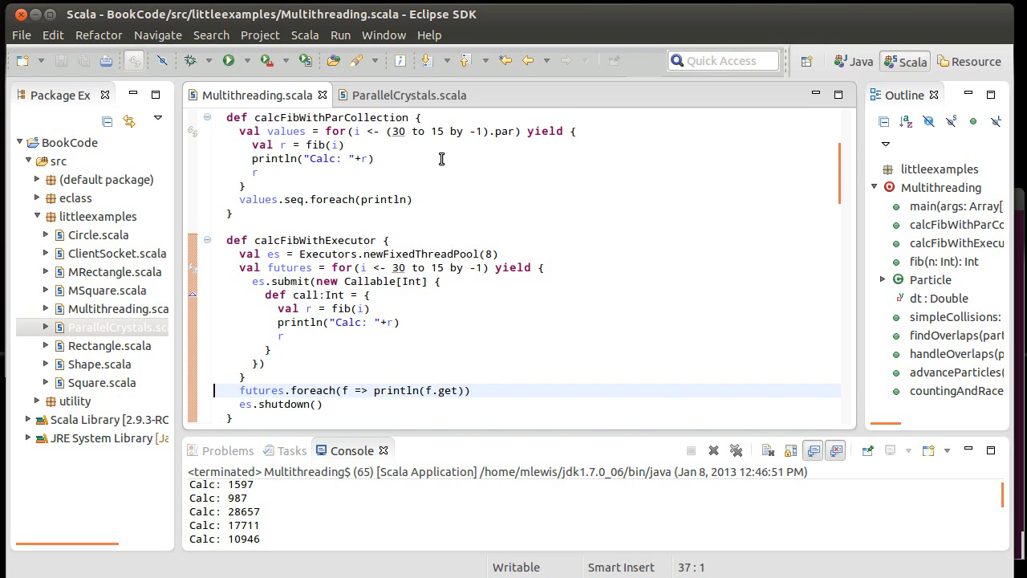
left_click(279, 335)
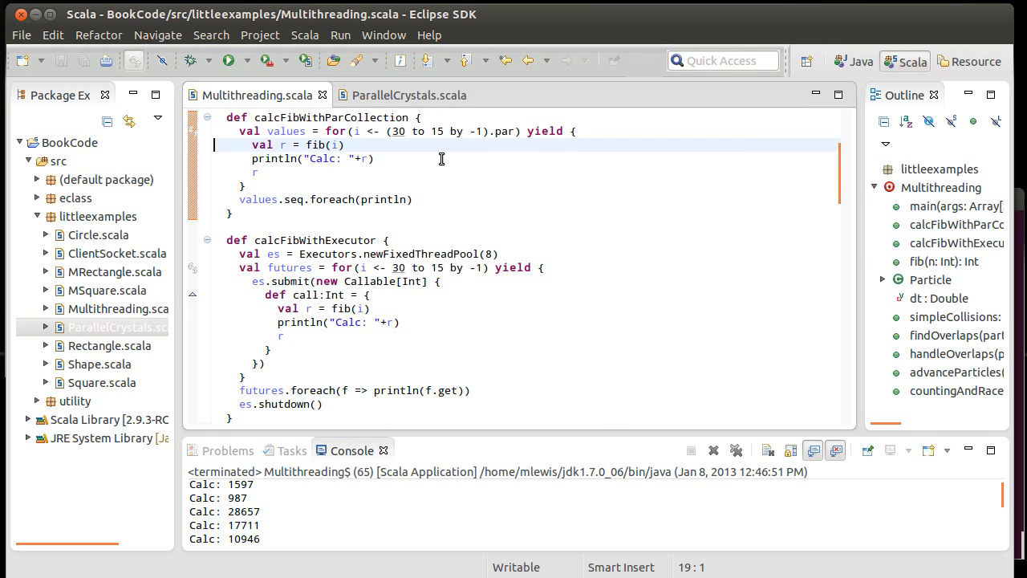
scroll("up", 3)
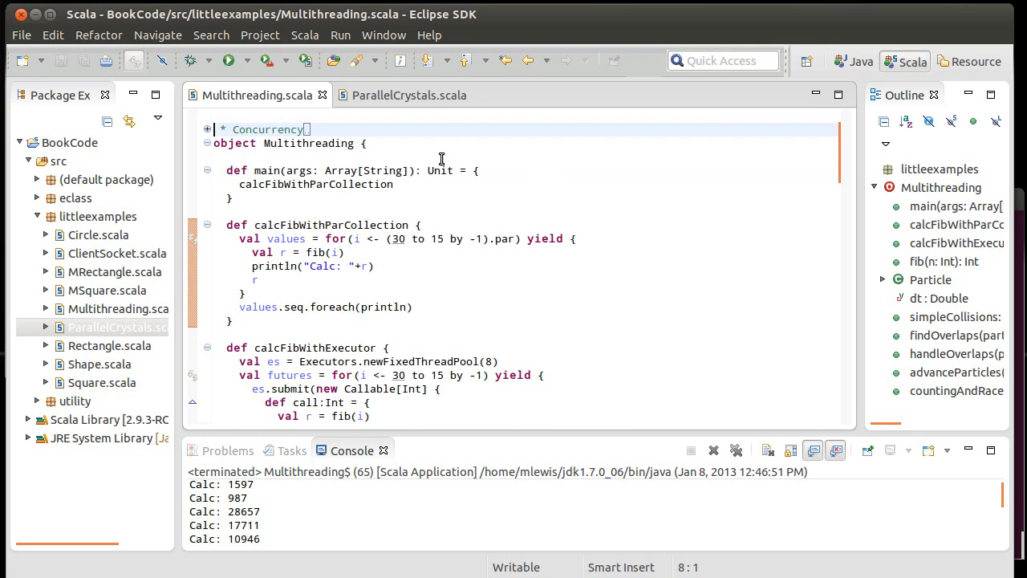
left_click(305, 252)
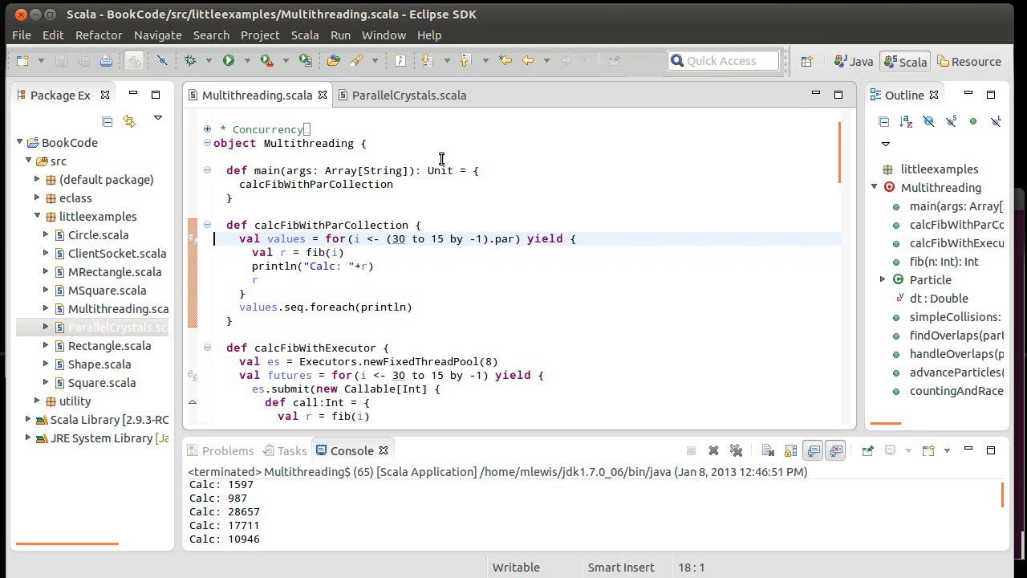
left_click(215, 237)
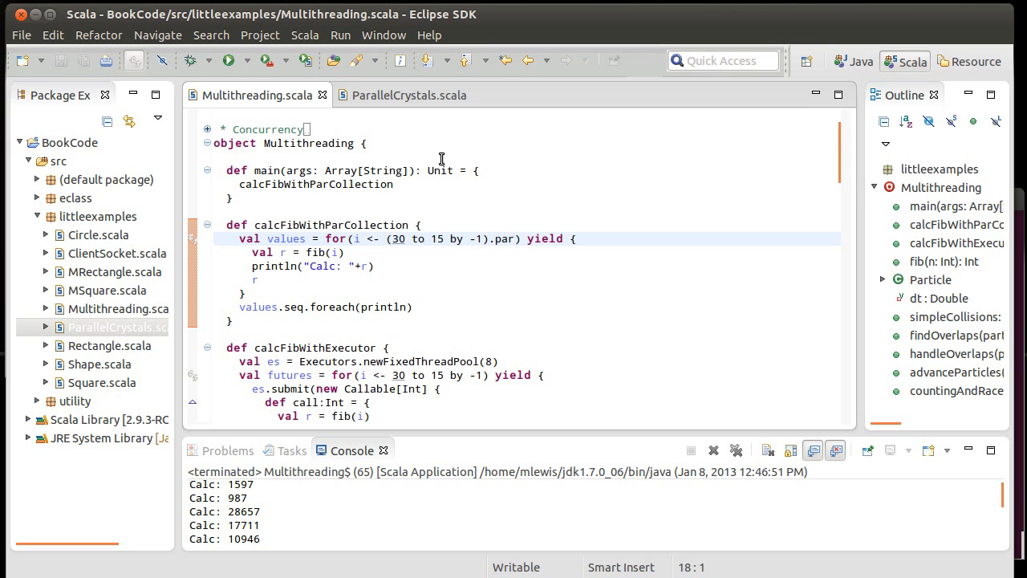
left_click(321, 224)
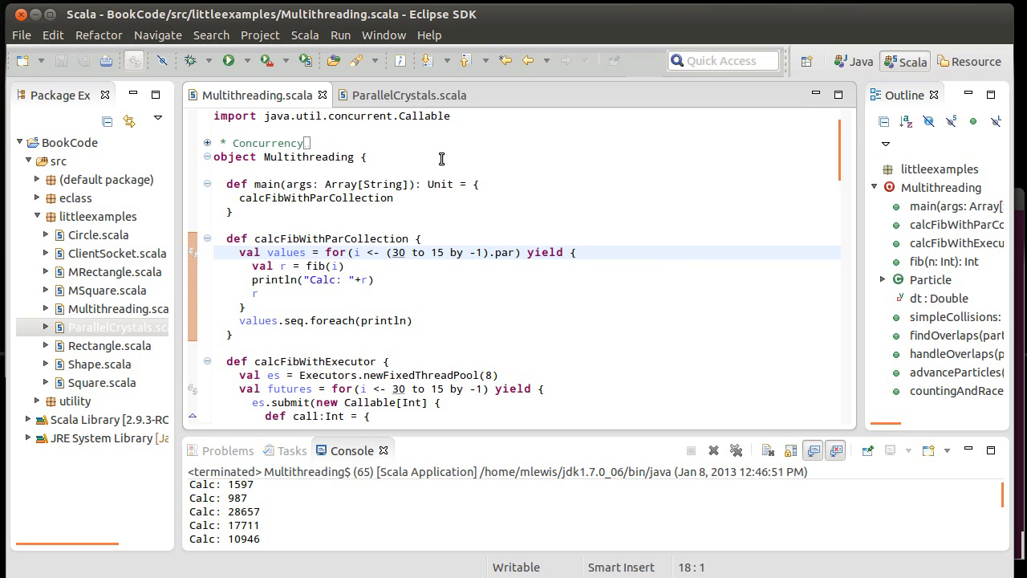
left_click(215, 252)
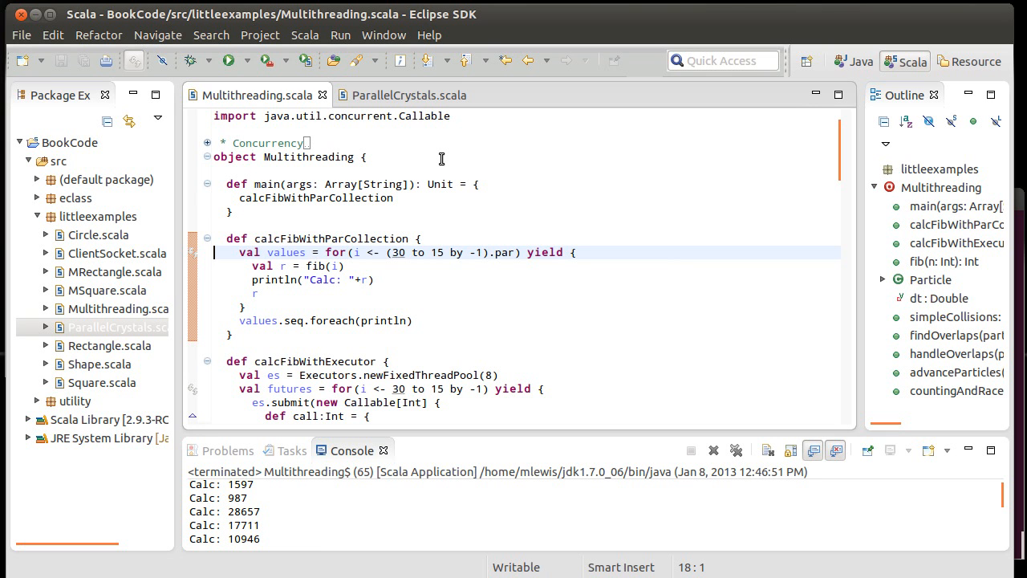